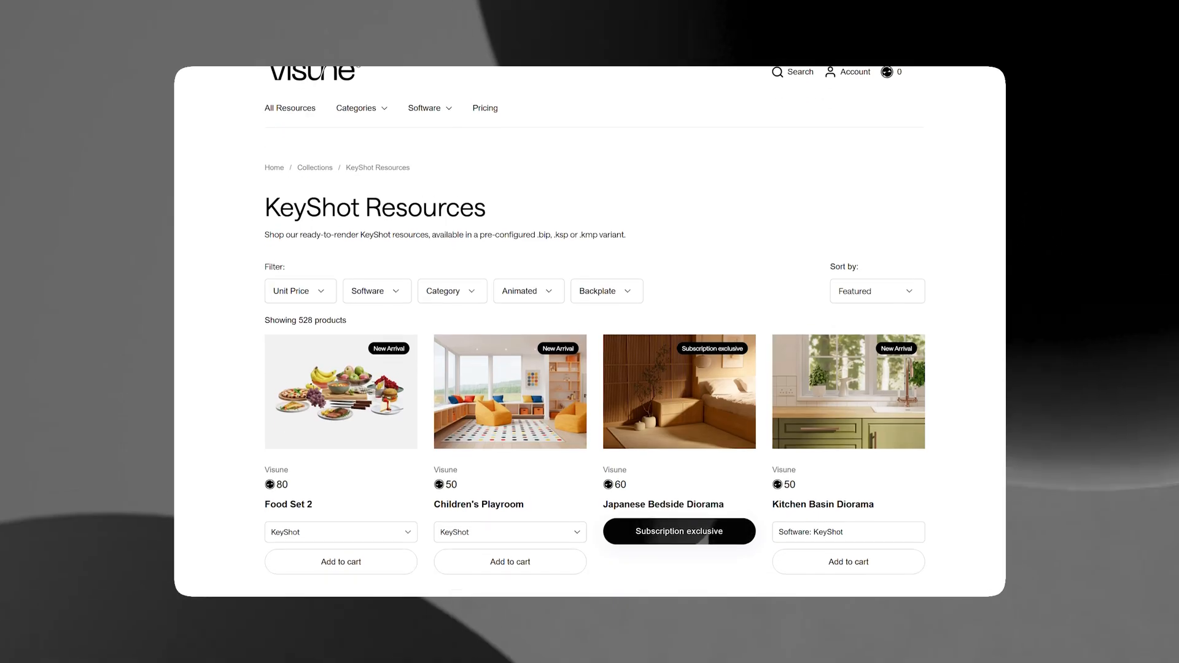
Make the Body - Main diffuse a multi-color, adding a second variant named Red with a red hue.
scroll(down, 3)
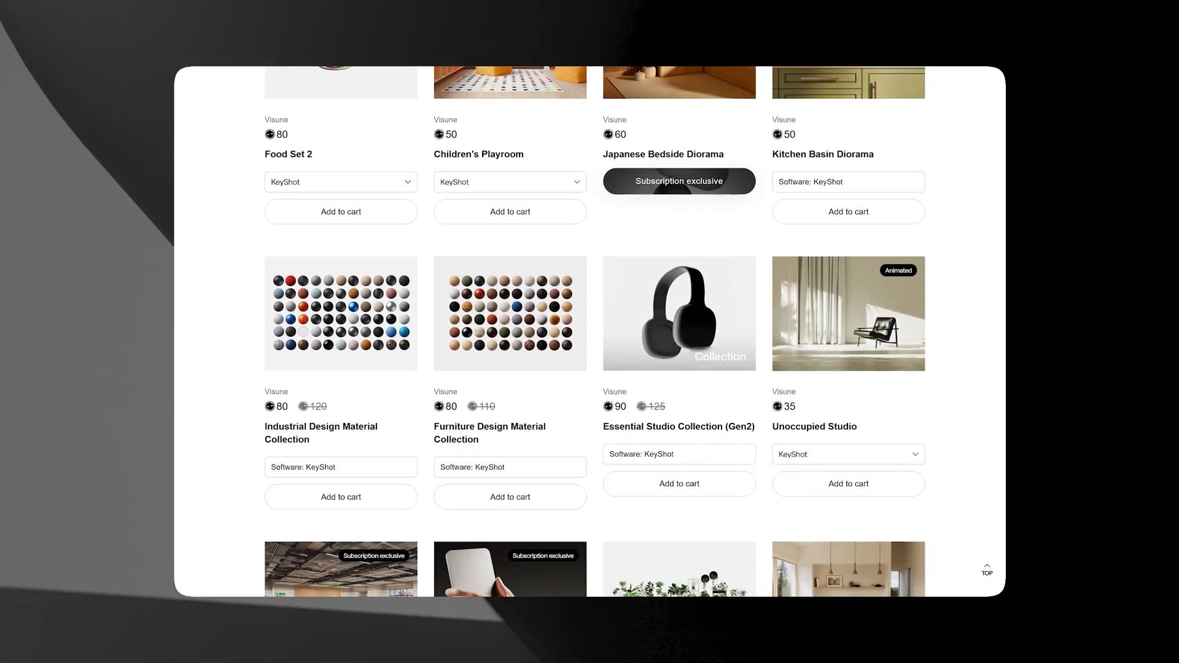
scroll(down, 3)
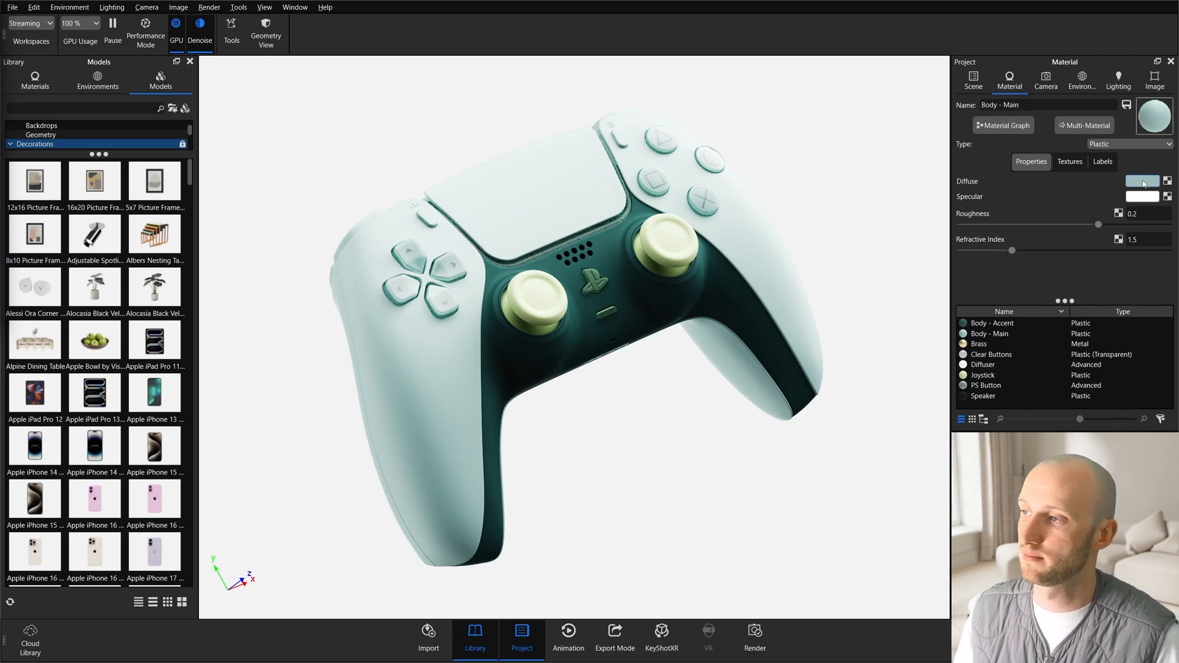
click(1142, 181)
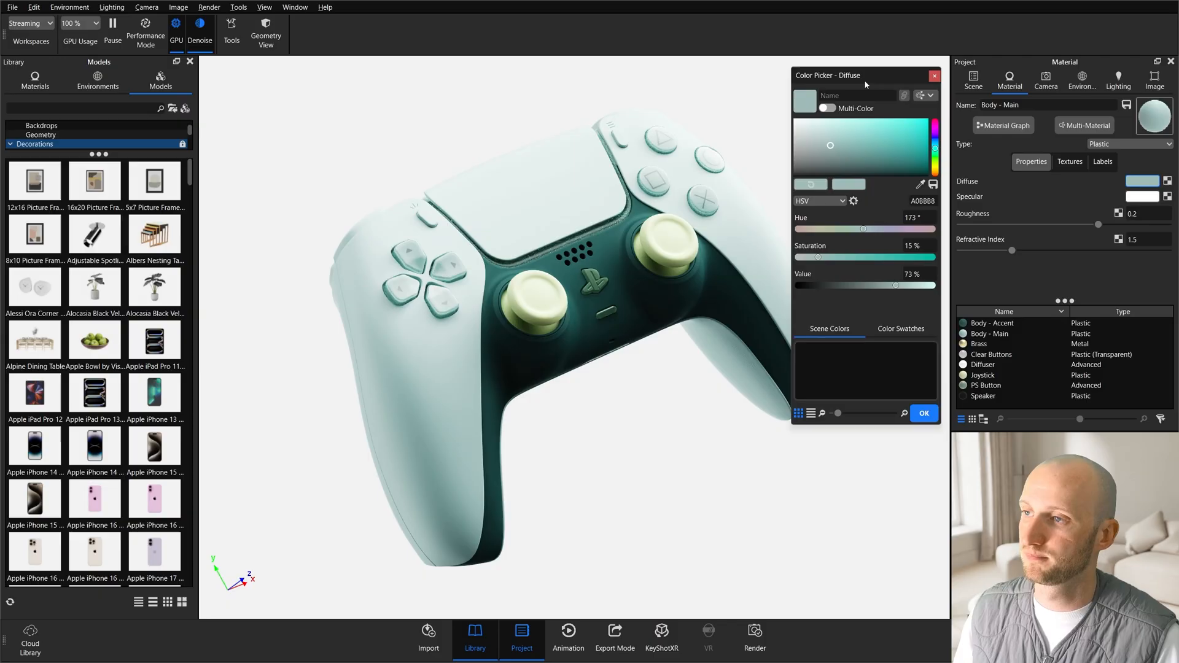
mouse_move(867, 129)
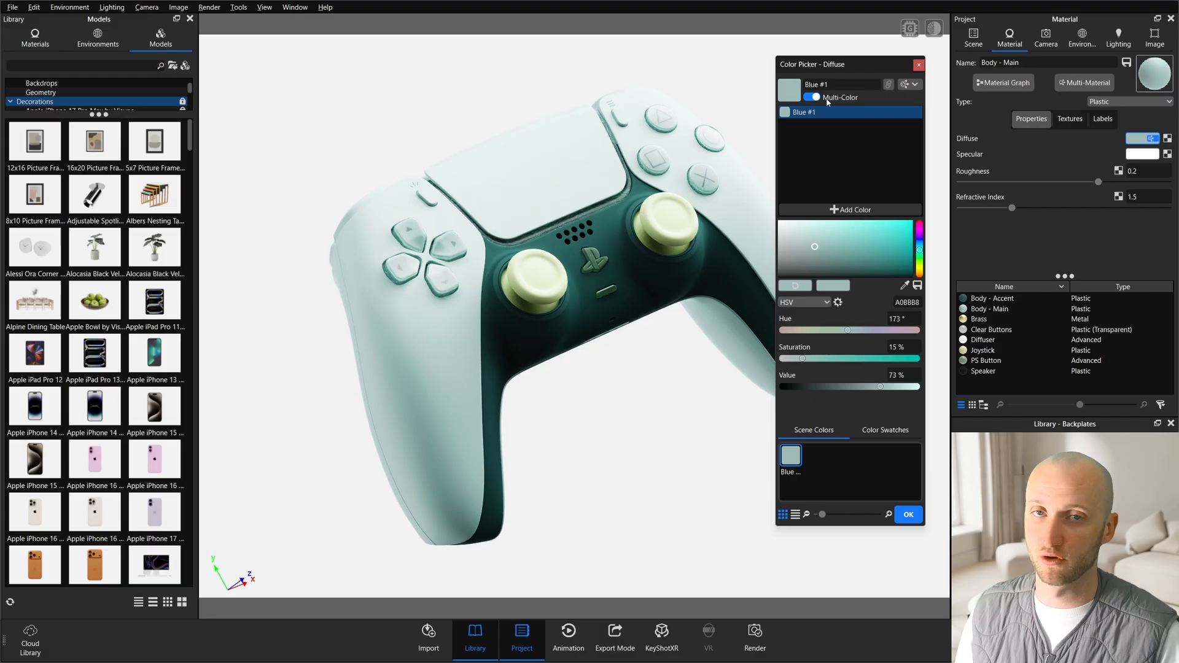
mouse_move(842, 135)
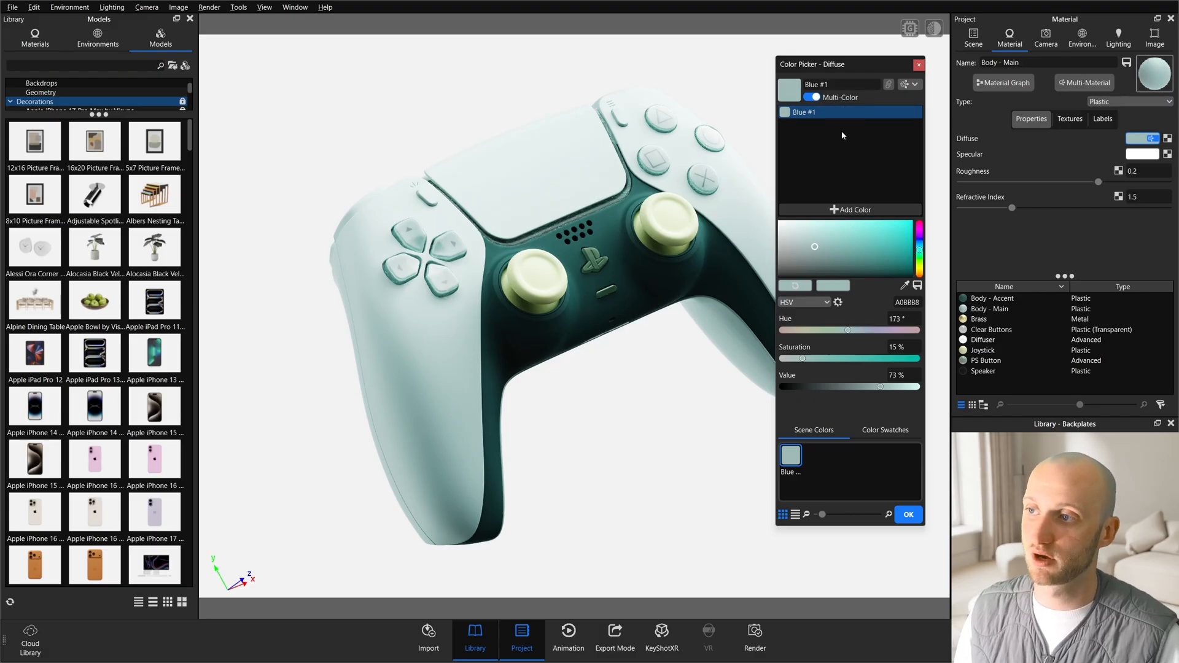
mouse_move(820, 153)
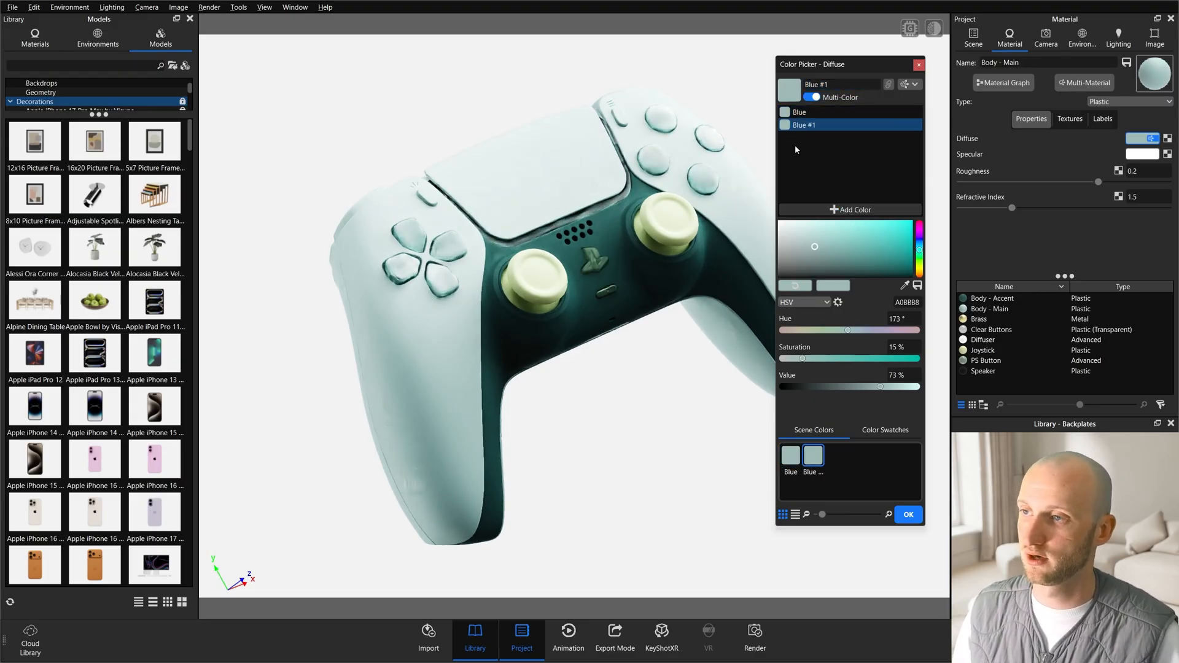
double_click(804, 124)
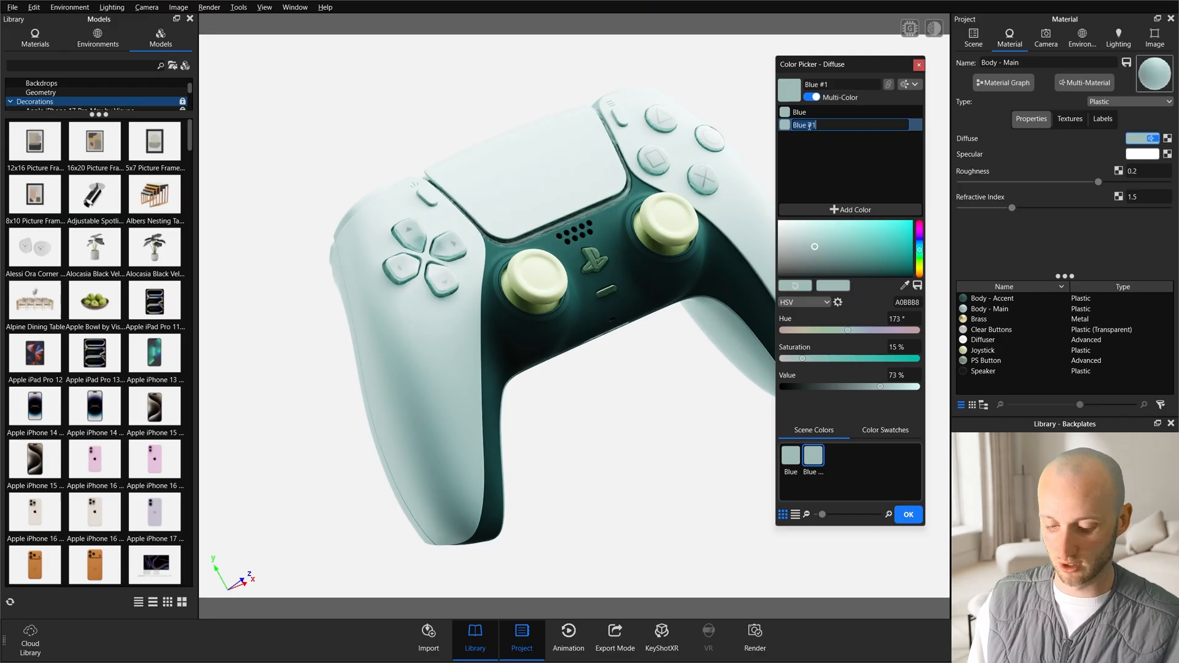
text(Red)
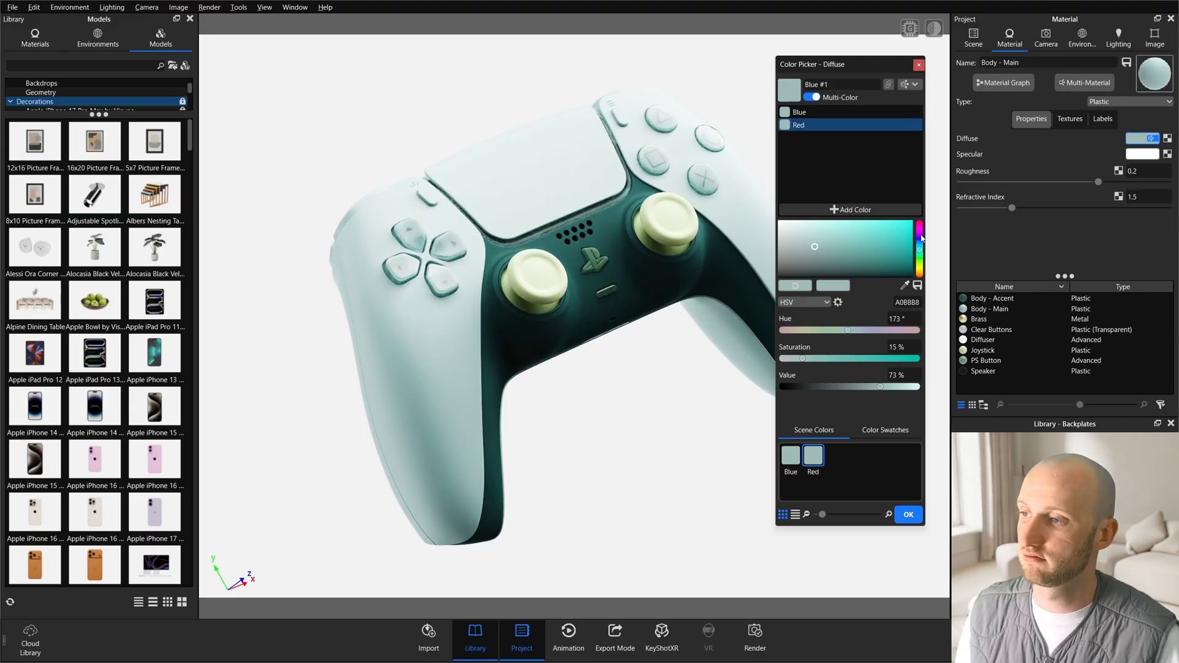
click(896, 234)
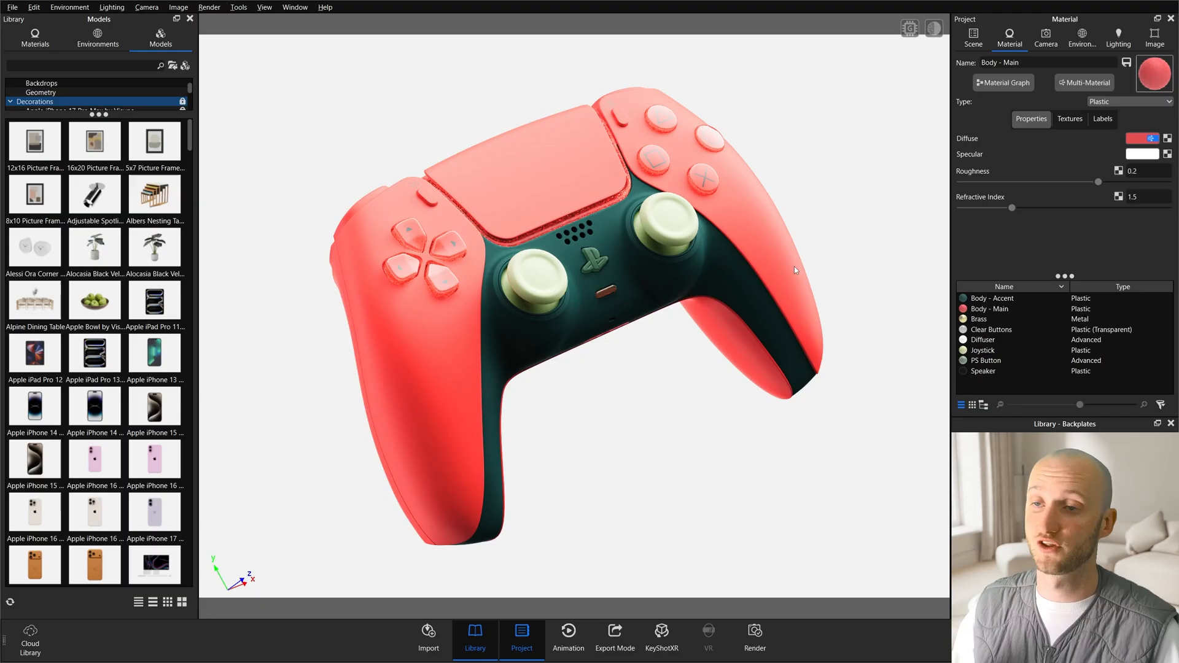
mouse_move(791, 261)
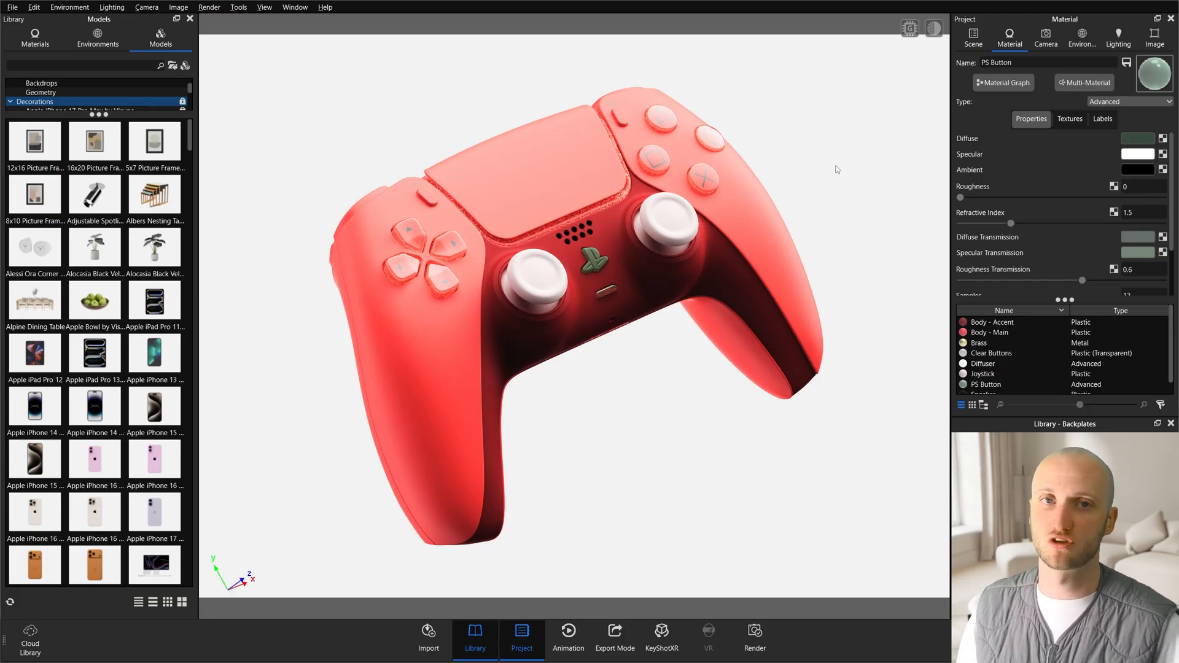
mouse_move(630, 175)
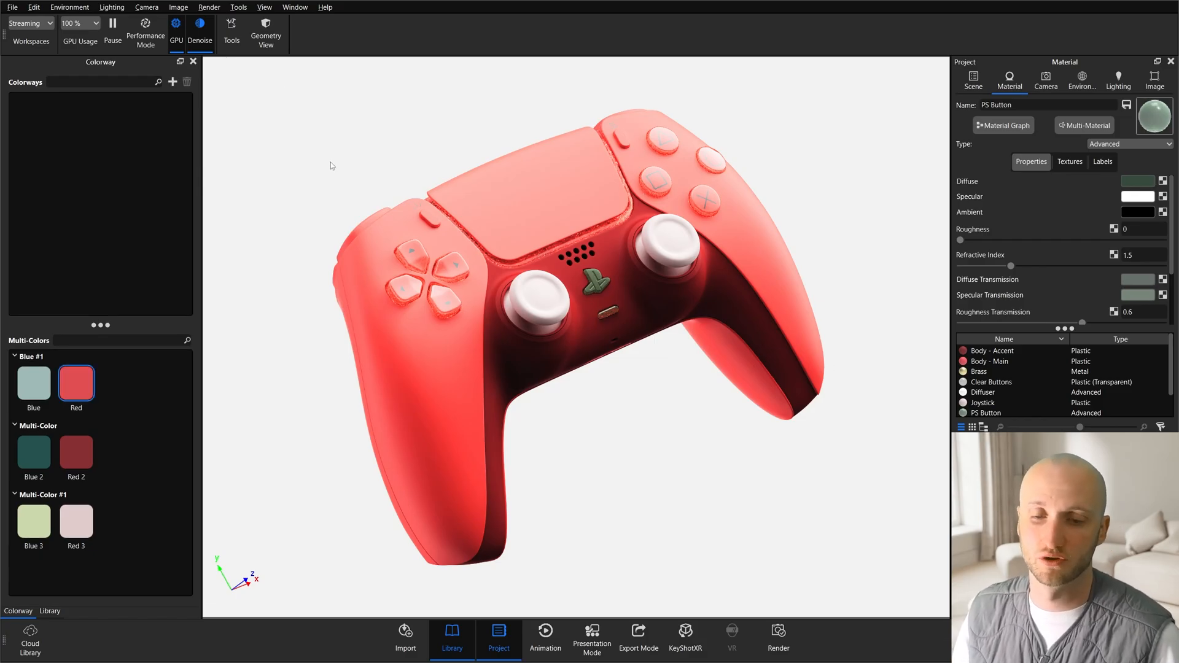
Save the Red 2 and Red 3 colour variants as a colorway named Red.
click(76, 384)
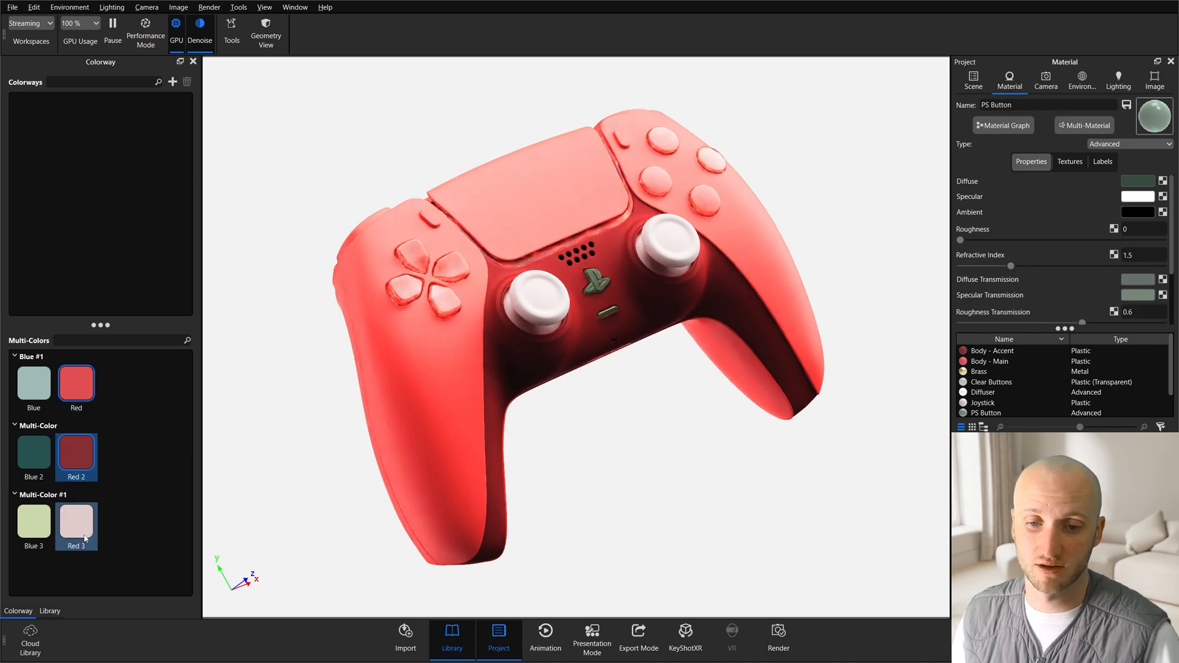
click(75, 519)
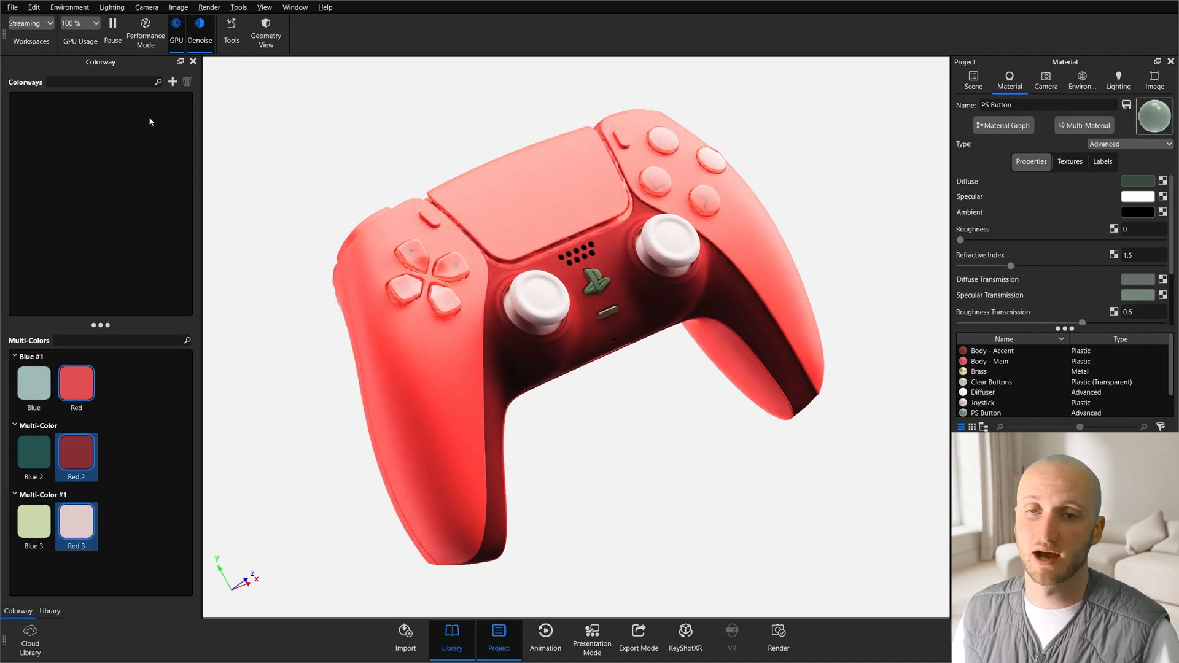
click(172, 82)
text(Red)
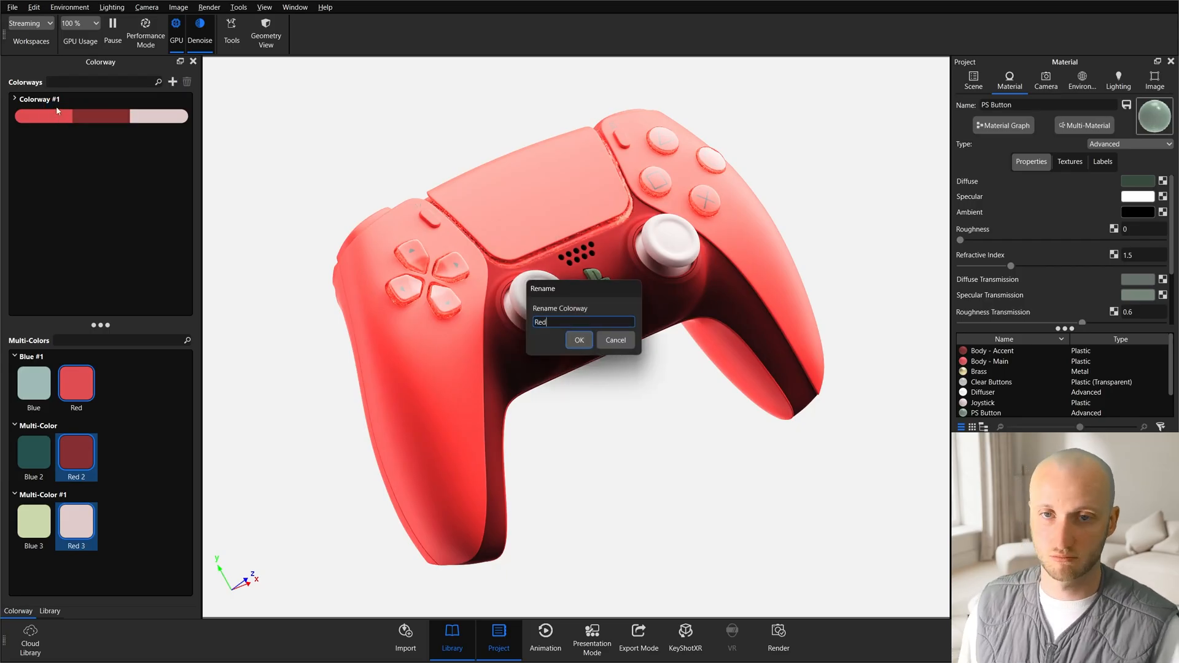
click(578, 340)
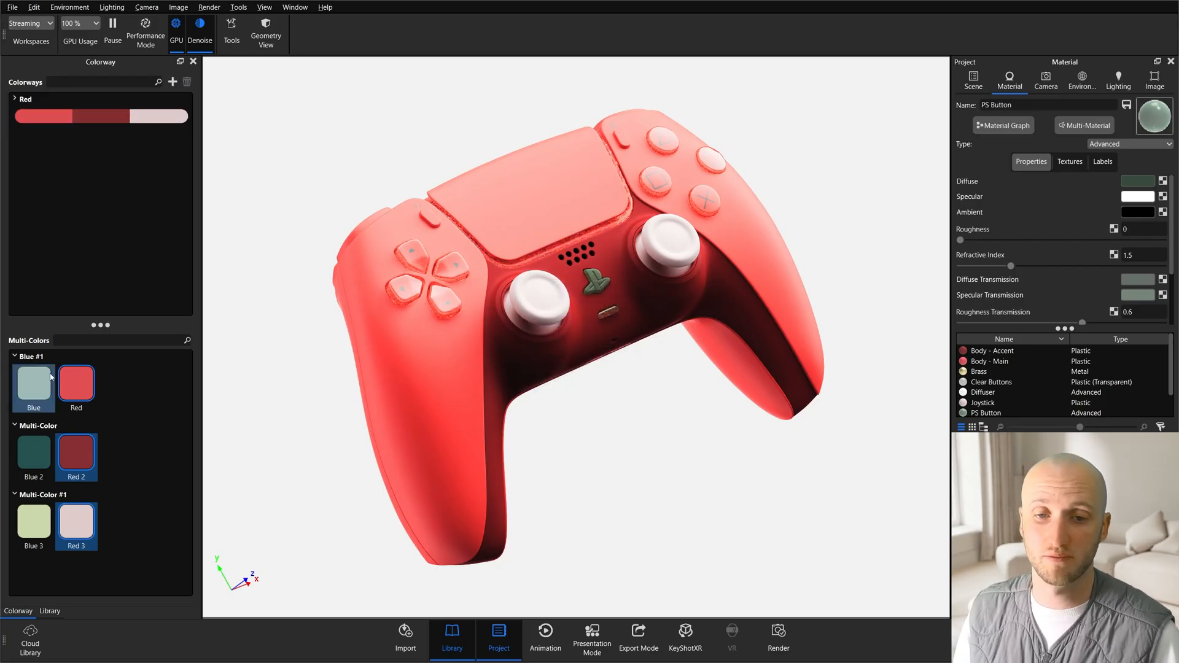
Save the blue variants as a colorway named Blue, then test switching between Red and Blue.
click(33, 520)
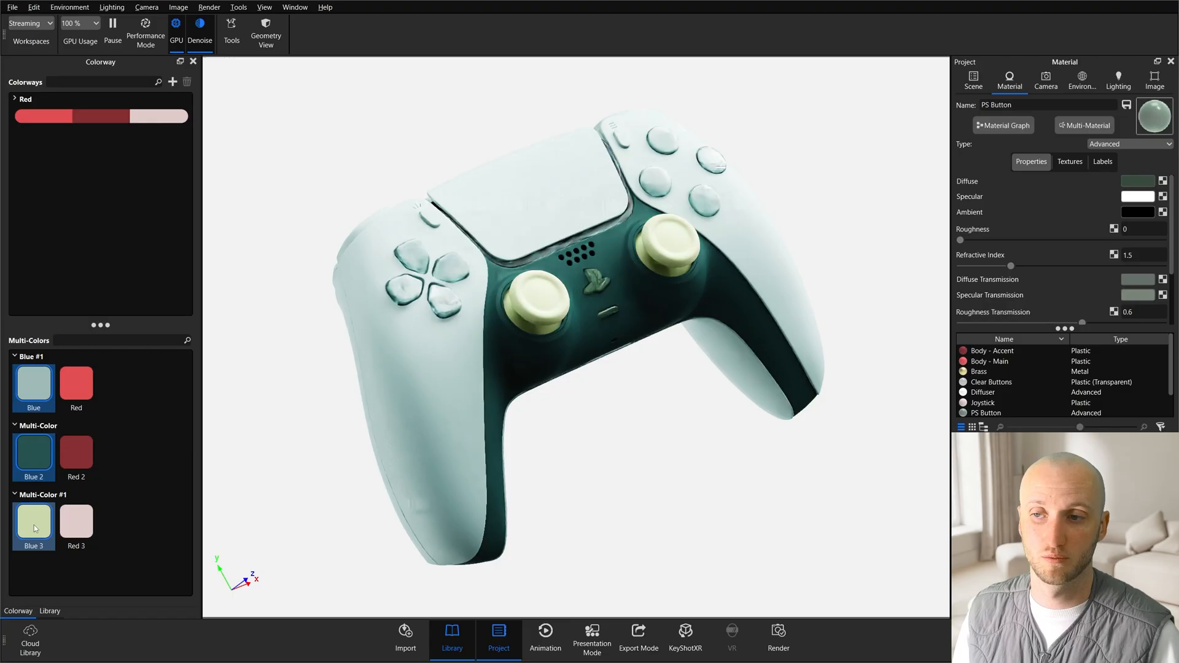
click(172, 81)
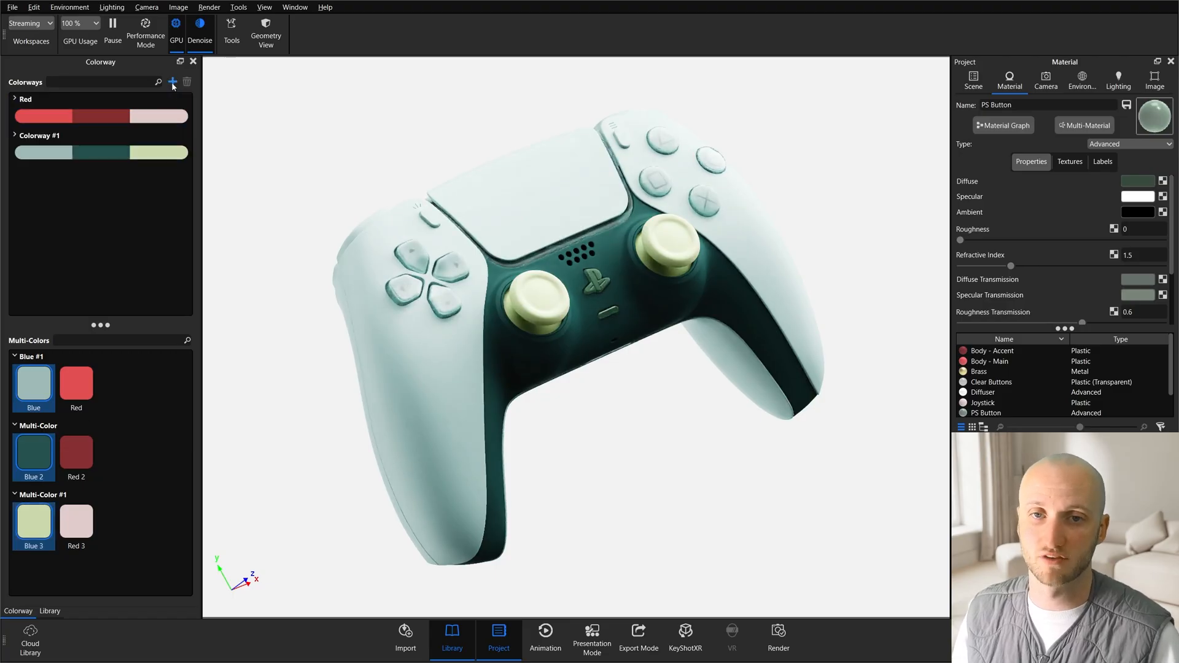
double_click(40, 135)
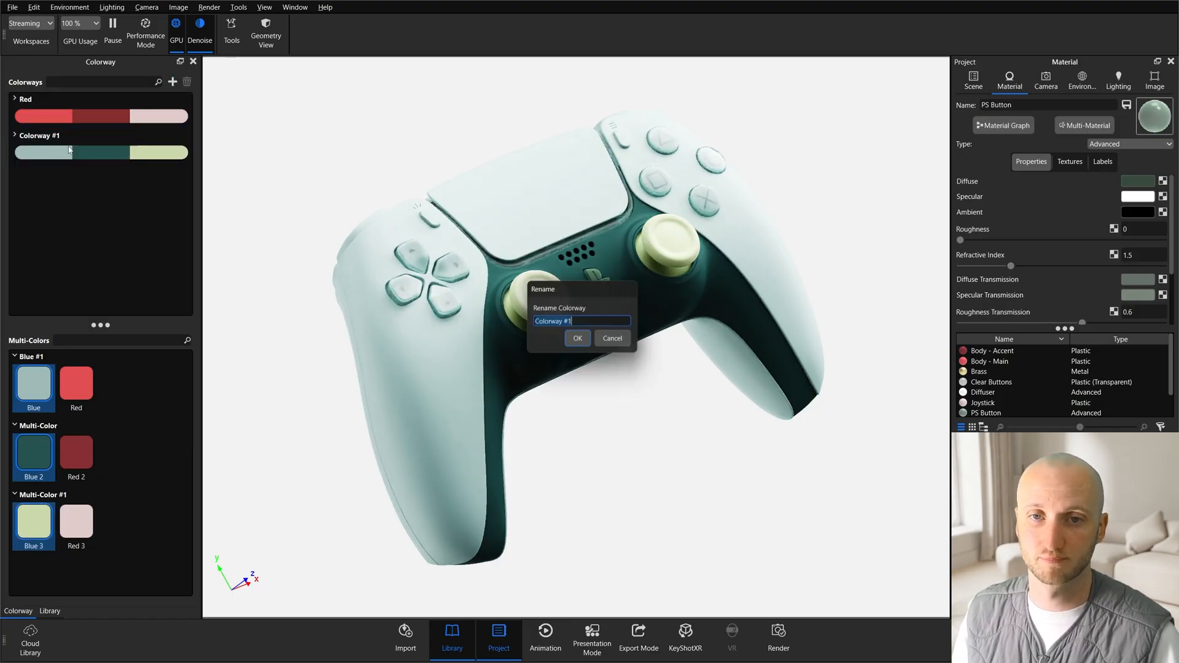
click(577, 337)
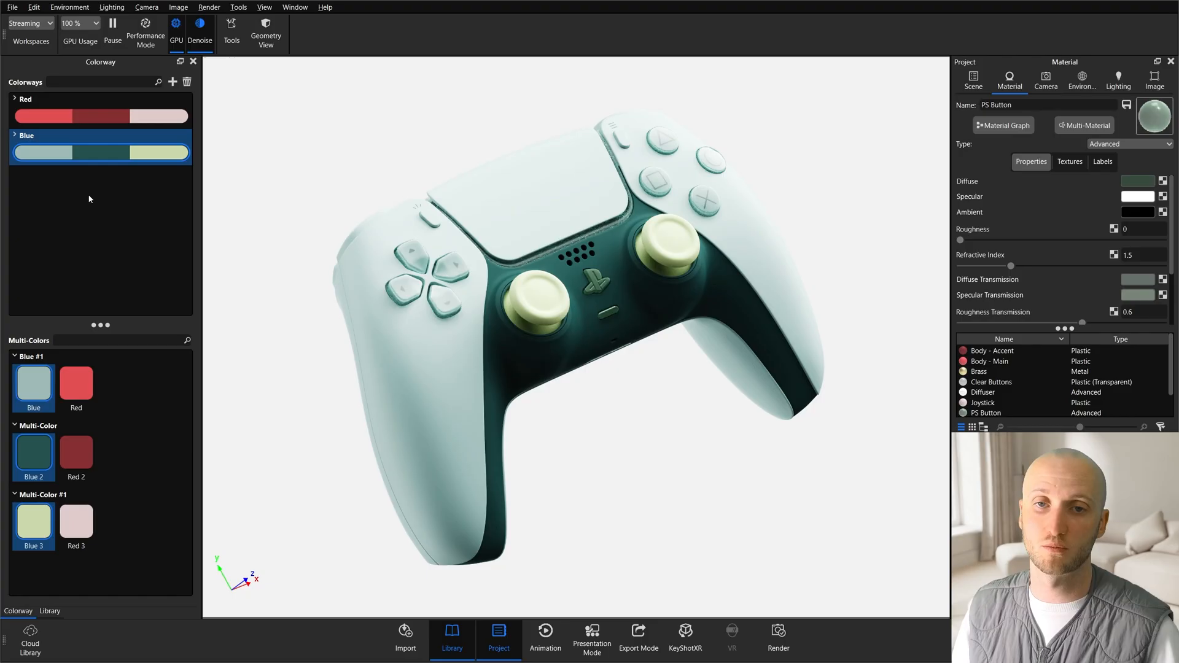
click(100, 116)
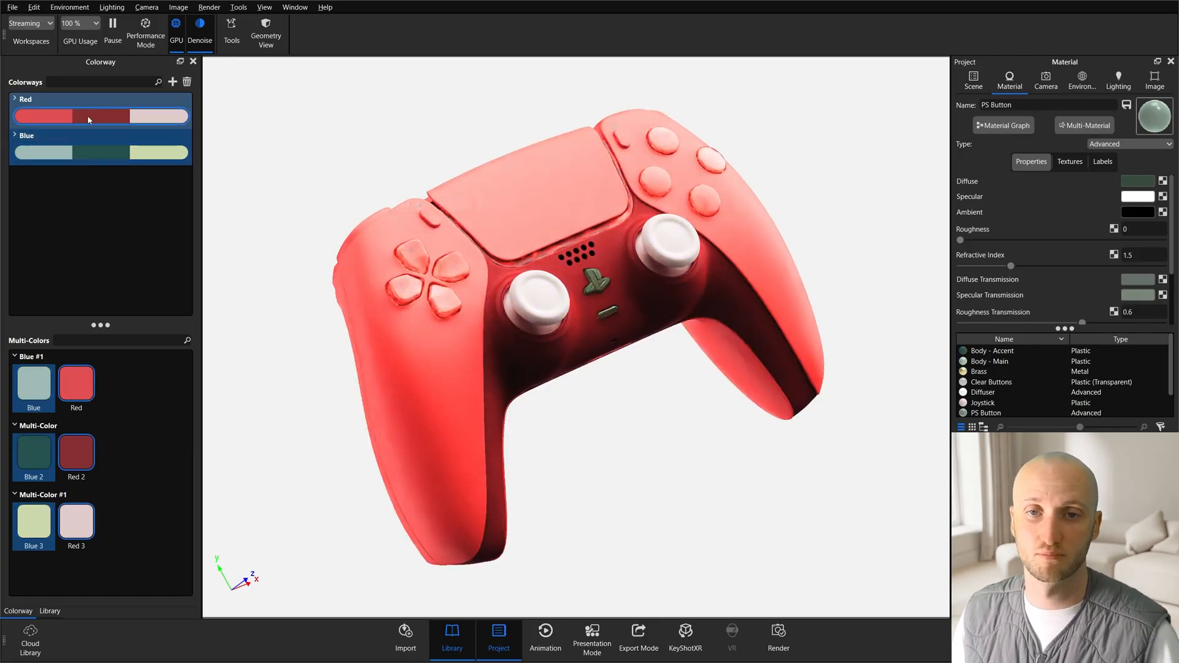
click(100, 147)
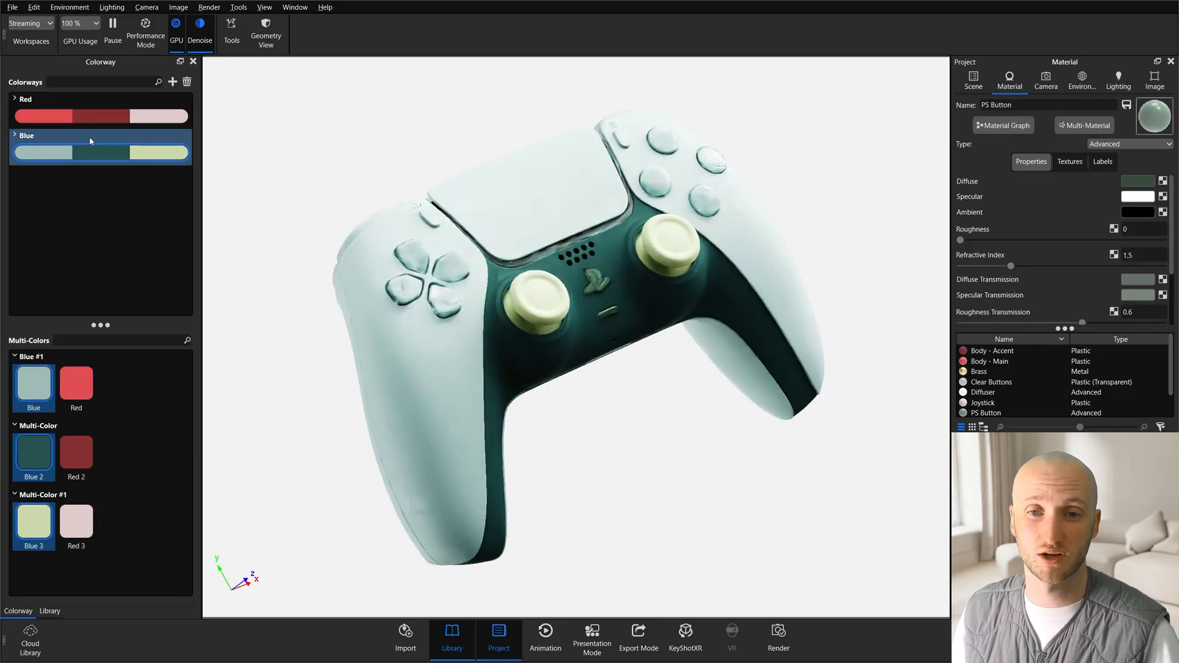
click(100, 110)
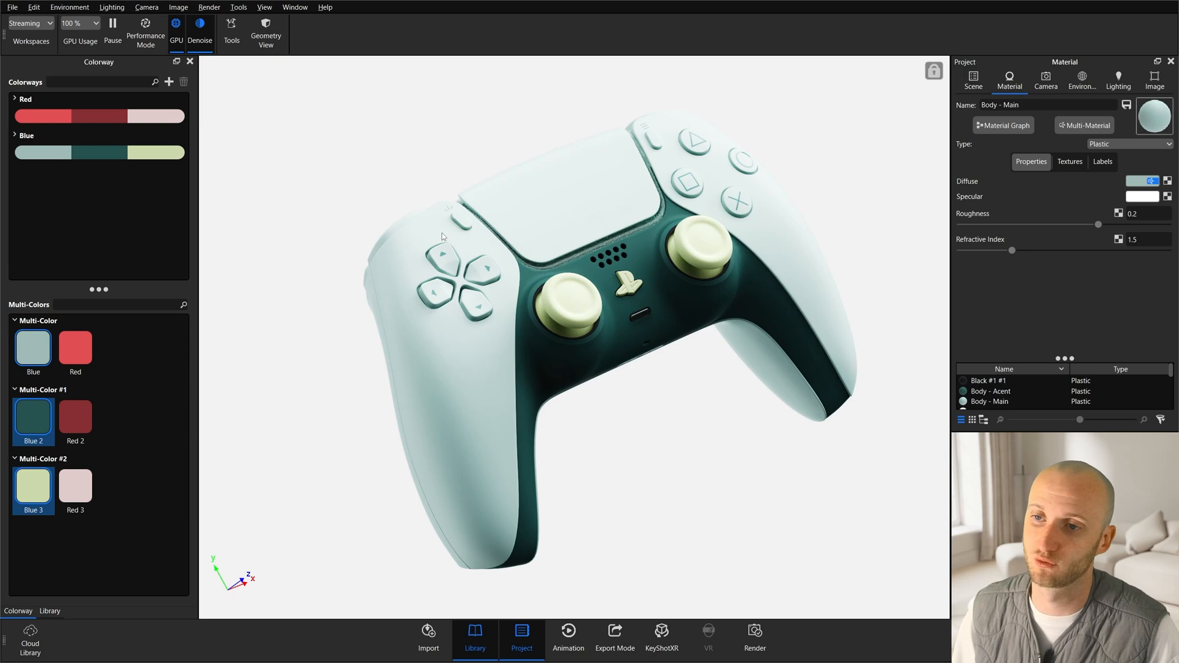
mouse_move(433, 229)
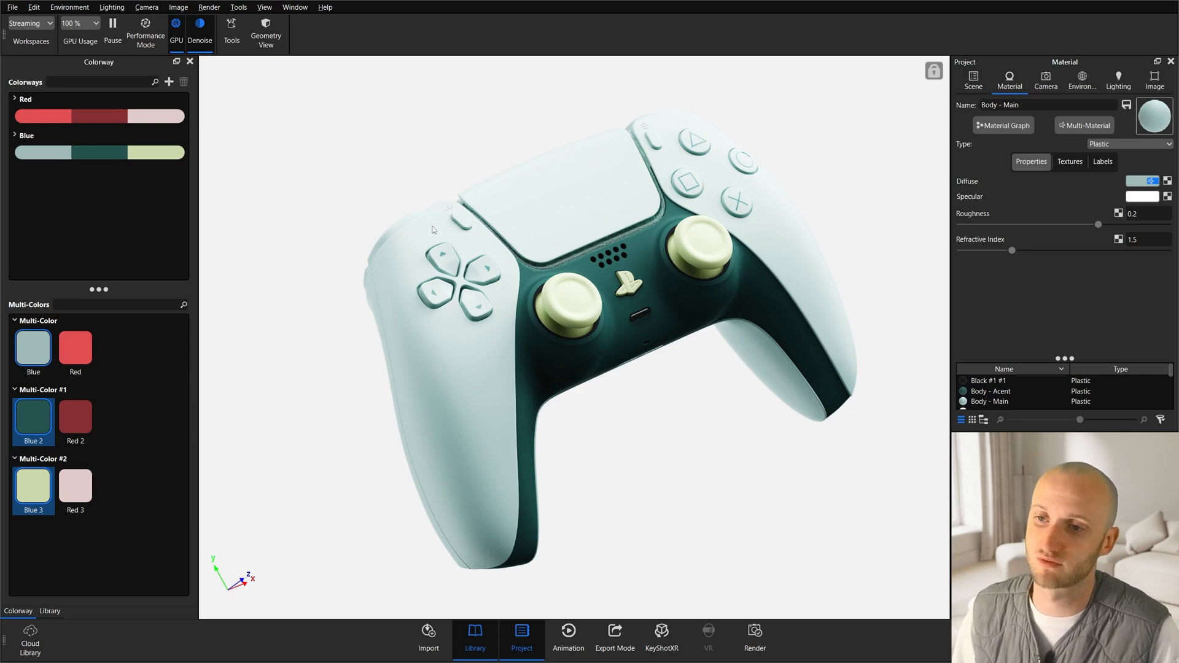
mouse_move(652, 294)
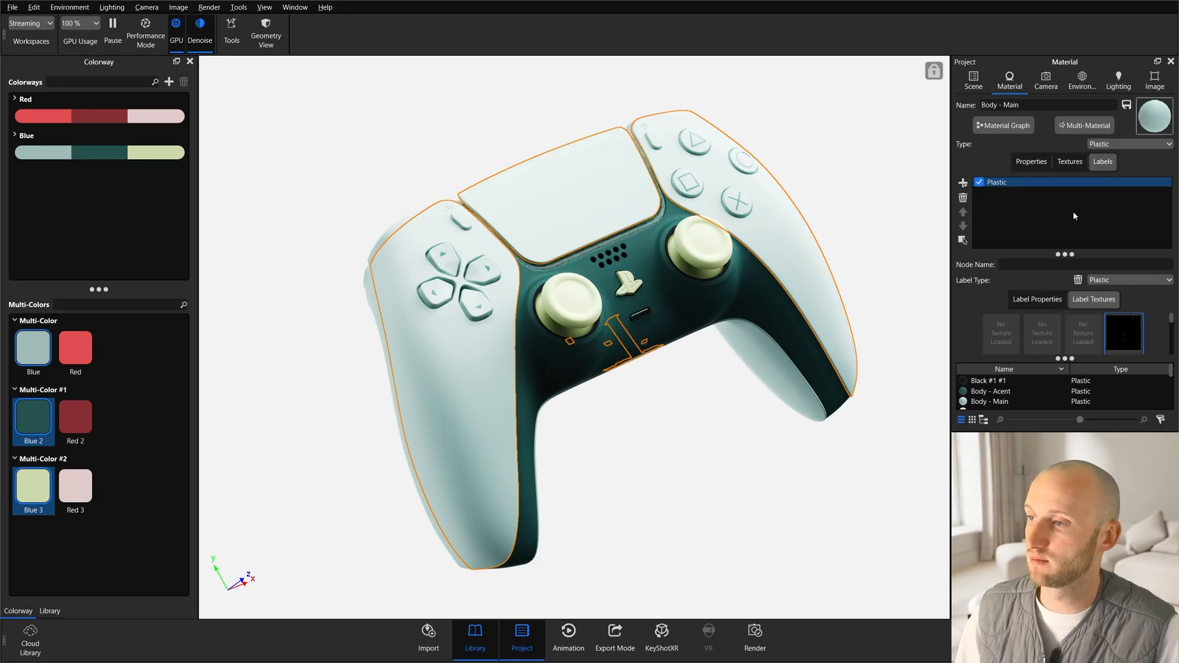
Apply the Blue colorway so the controller shows a pale body with dark teal accents.
click(1037, 299)
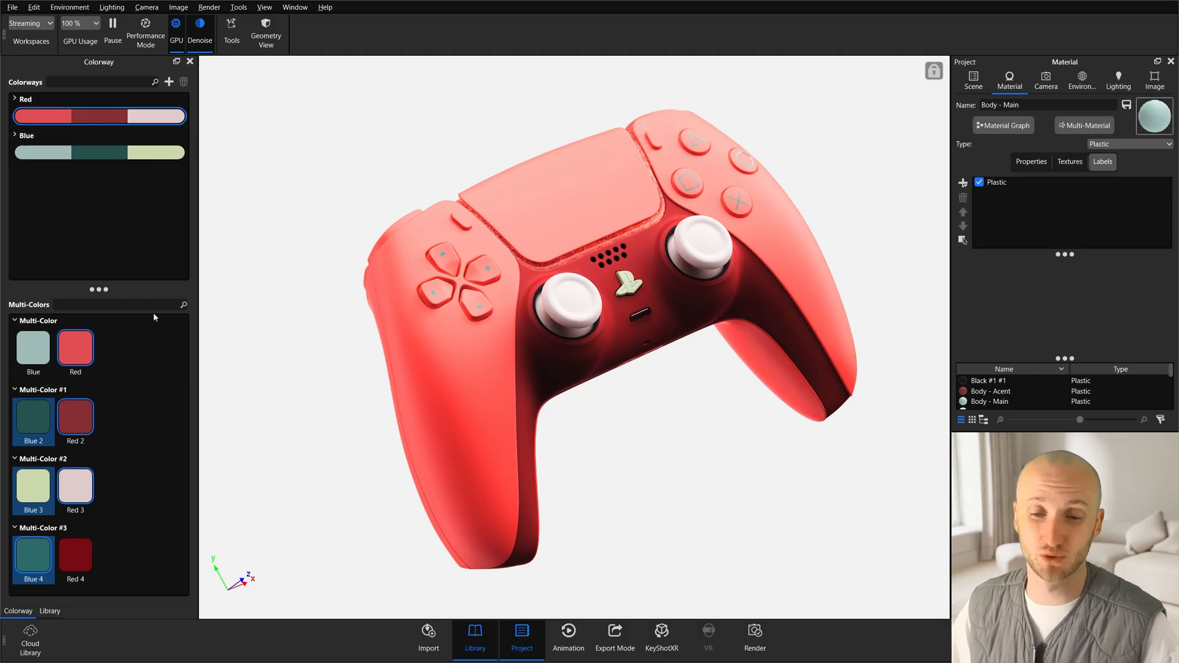
click(74, 555)
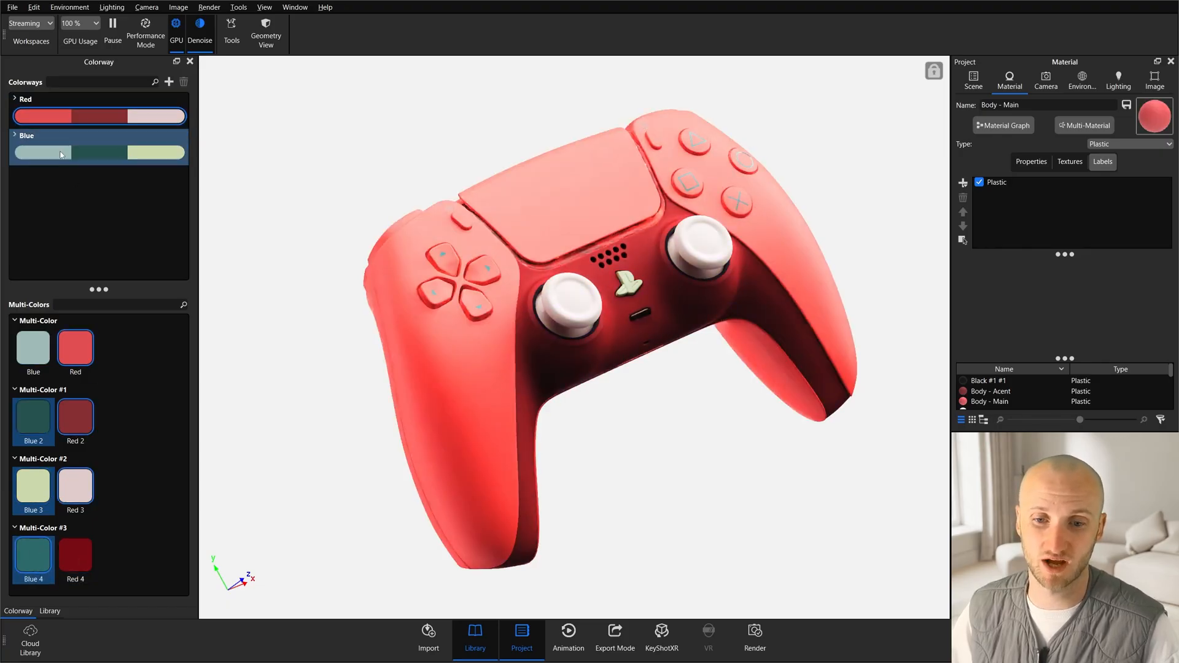
click(98, 153)
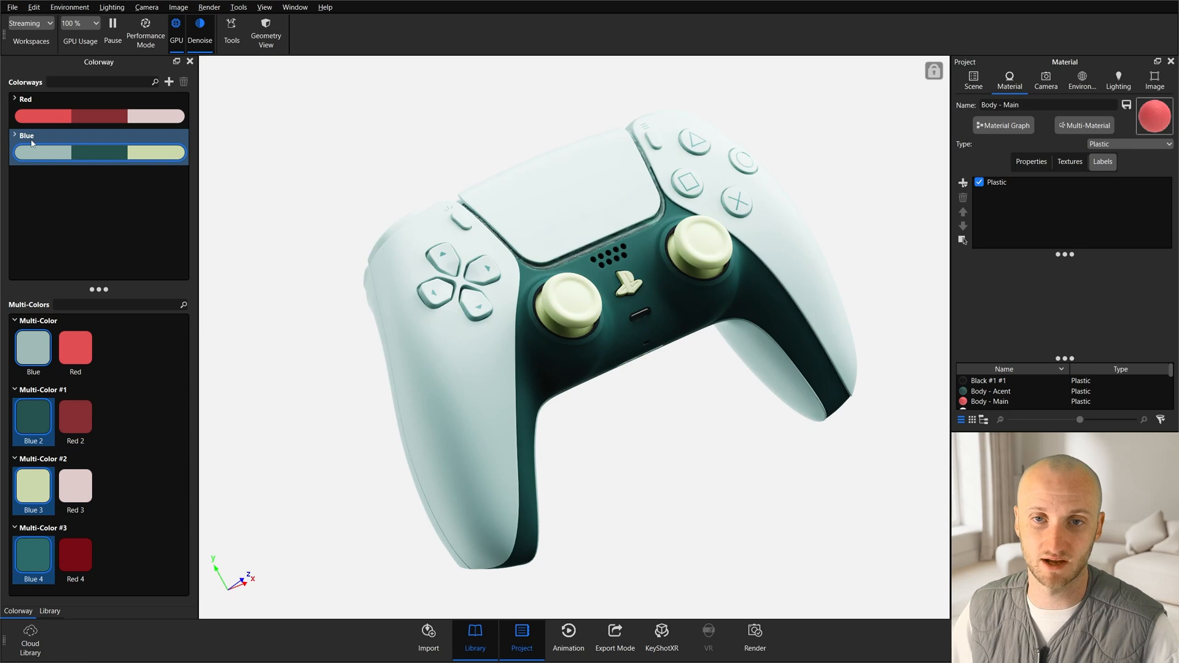
click(98, 116)
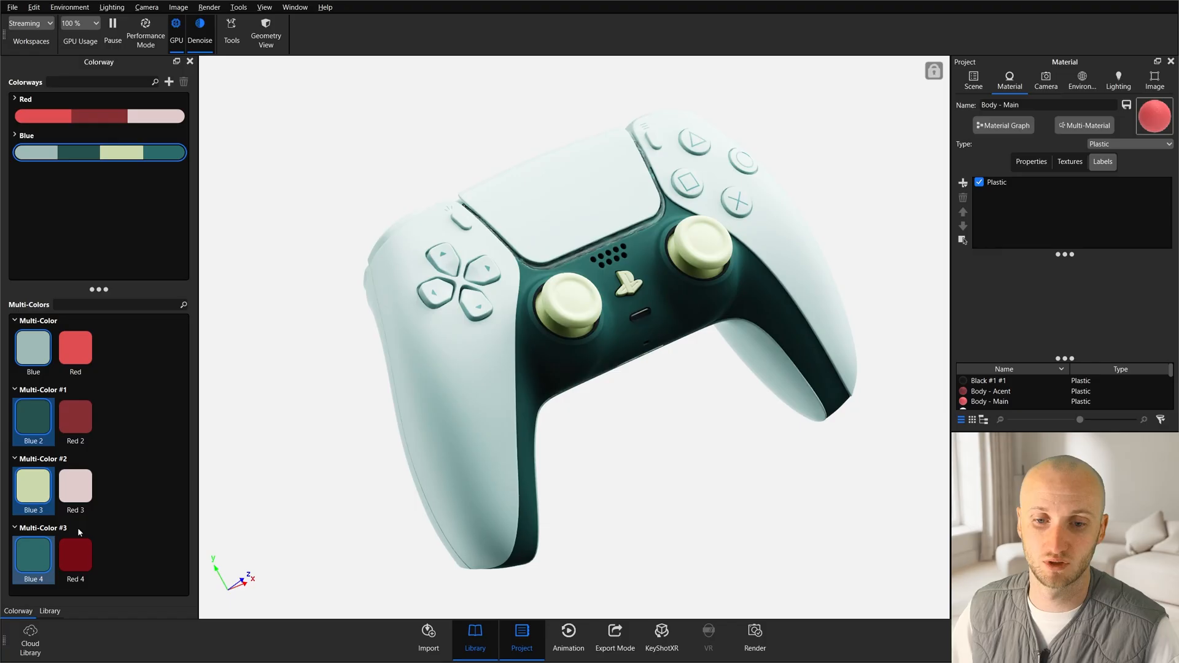
click(98, 115)
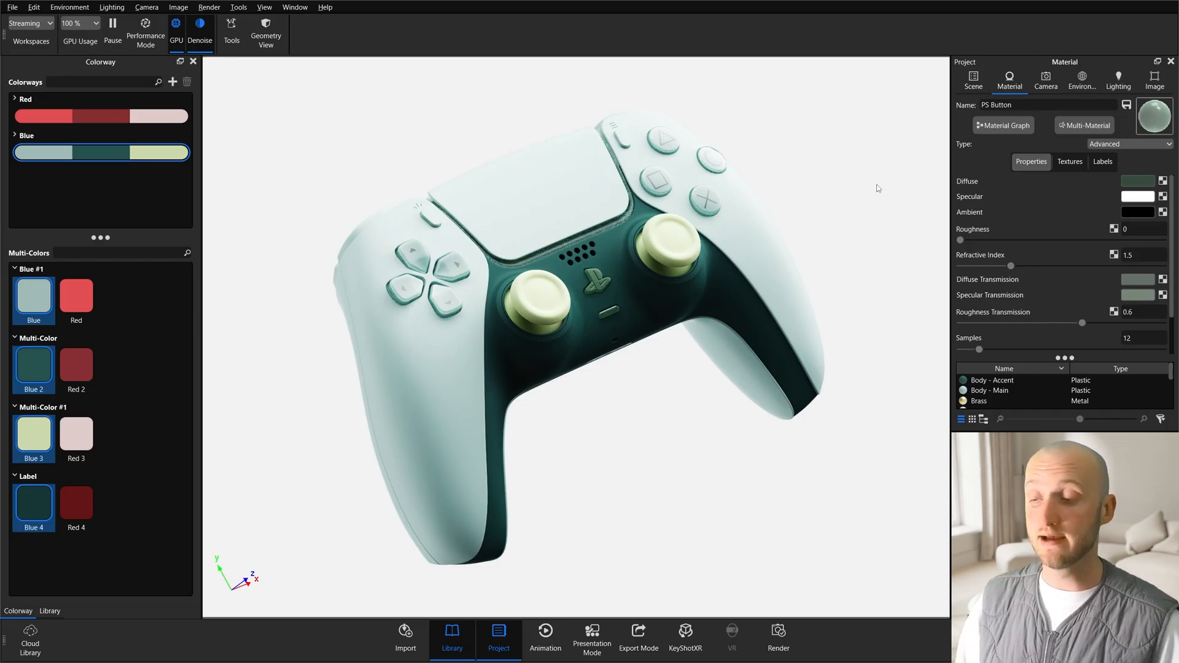
mouse_move(855, 215)
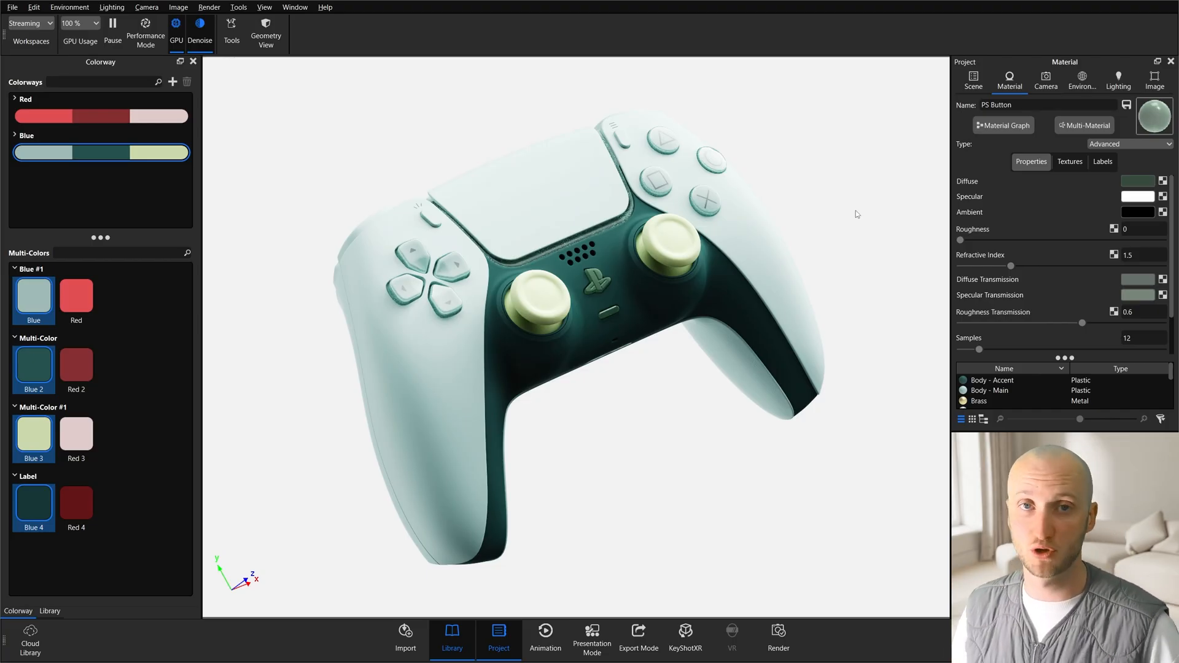
mouse_move(804, 198)
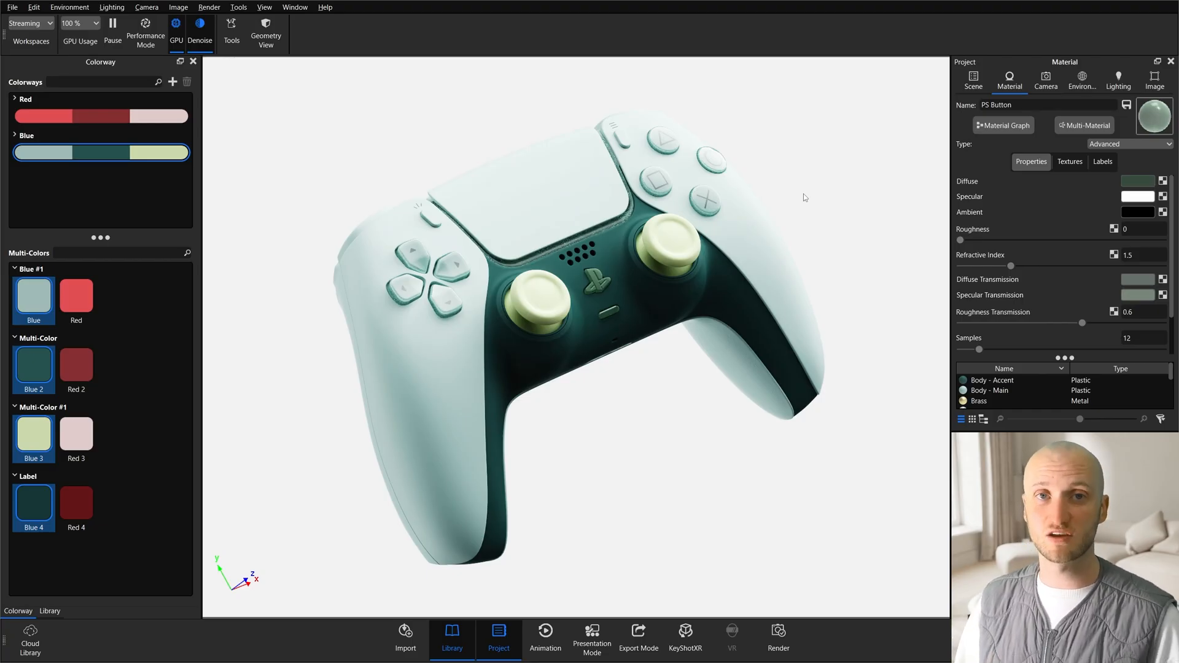
mouse_move(1046, 276)
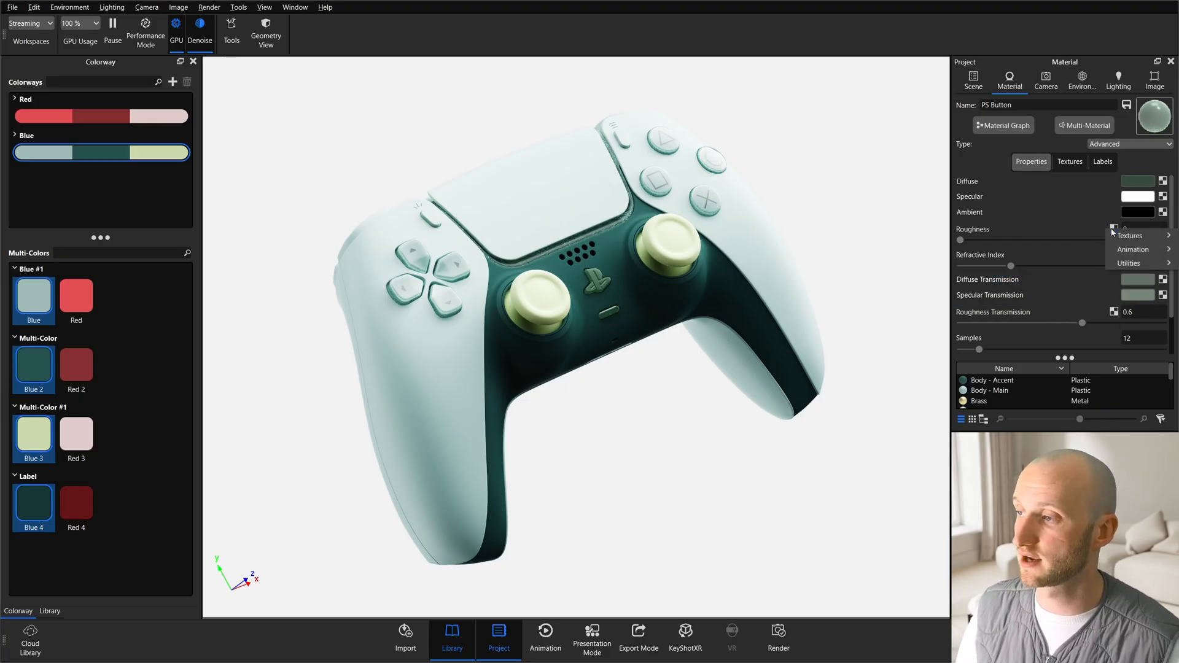
Drive PS Button roughness with a Vertex Color map whose multi-color default is renamed 'Glos'.
click(1130, 235)
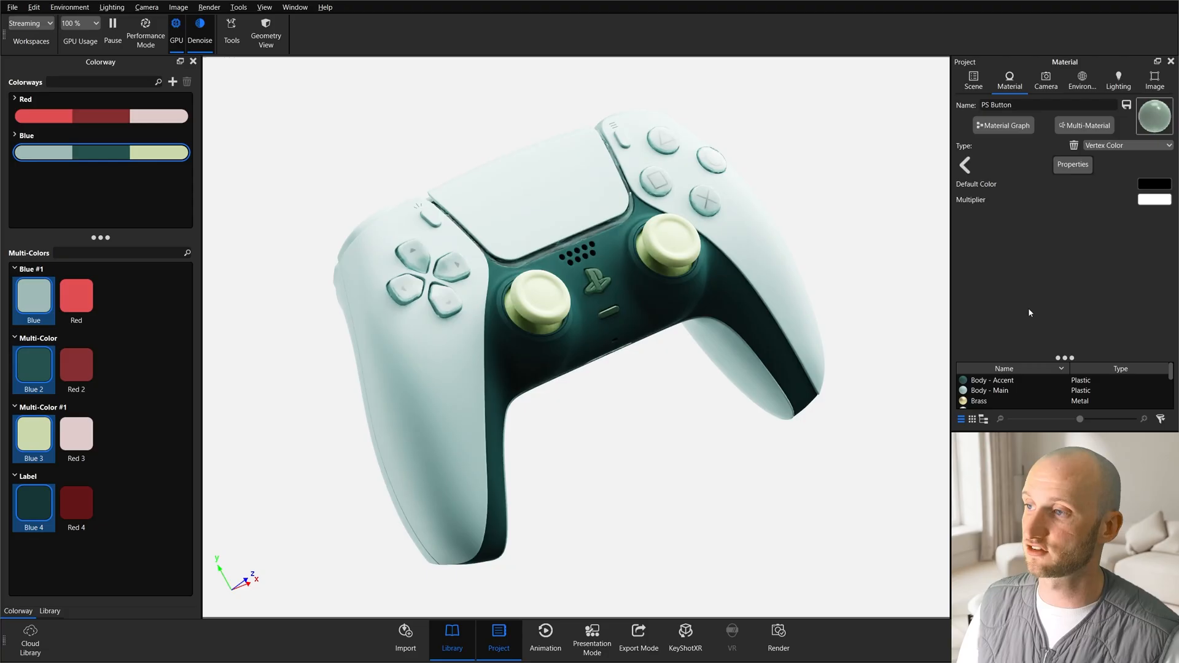
click(1154, 184)
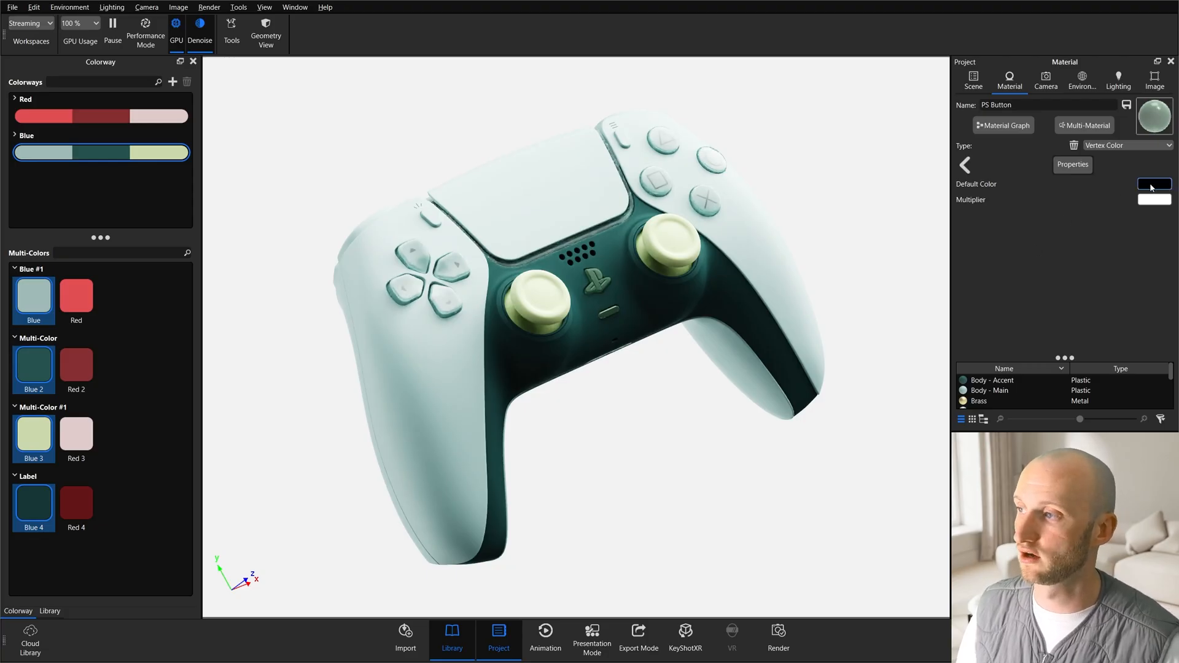
click(1153, 184)
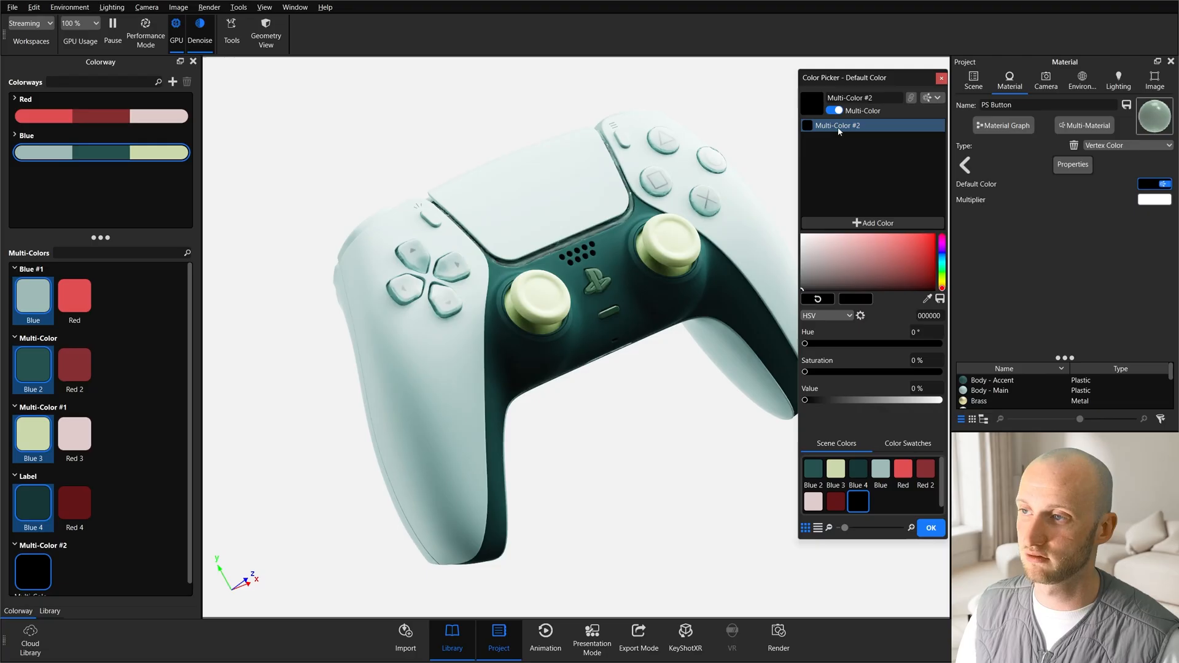
double_click(837, 125)
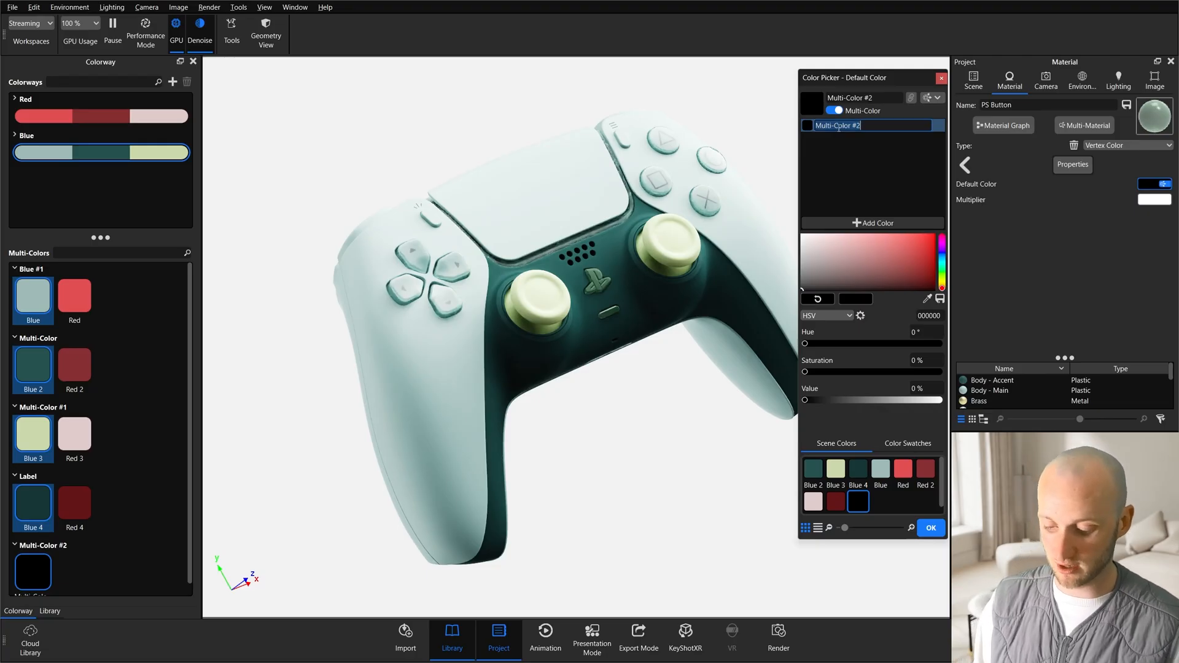
text(Glos)
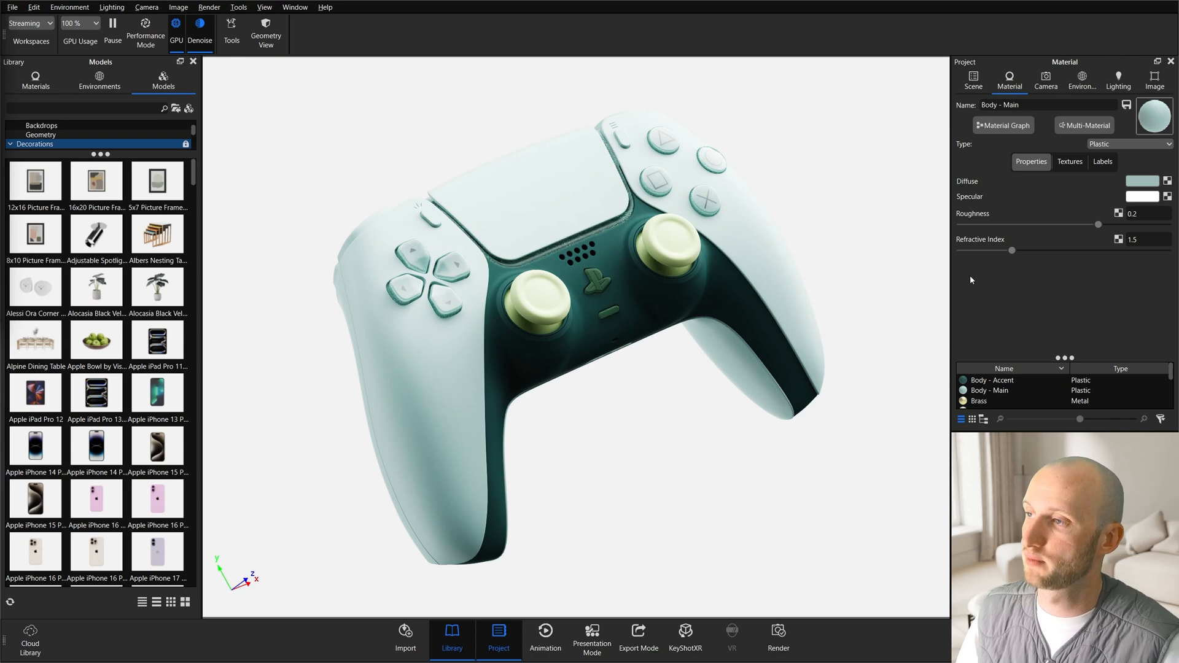
mouse_move(1094, 134)
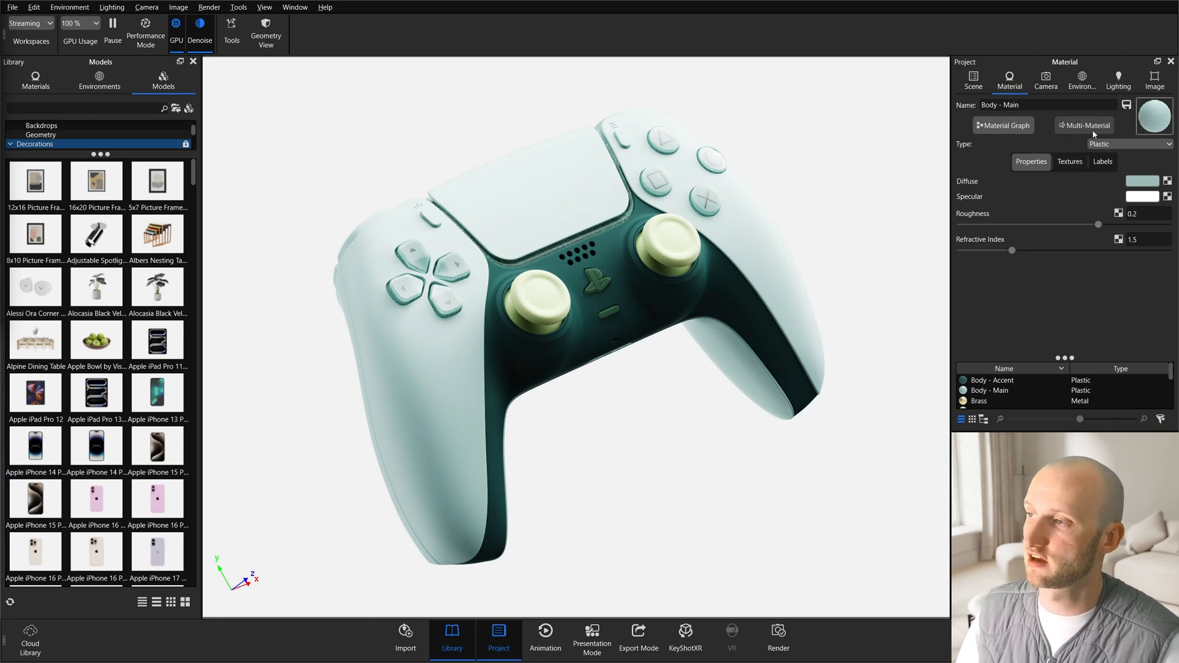
Convert Body - Main to a multi-material and rename its plastic sub-material Blue.
click(1084, 124)
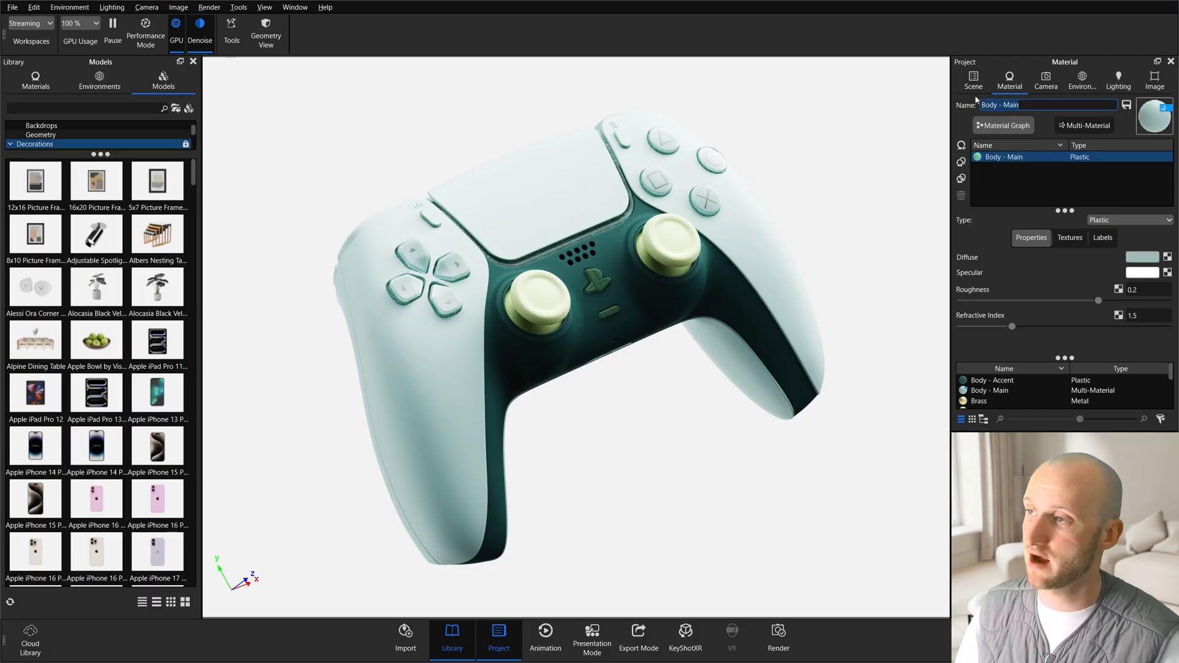
double_click(1001, 157)
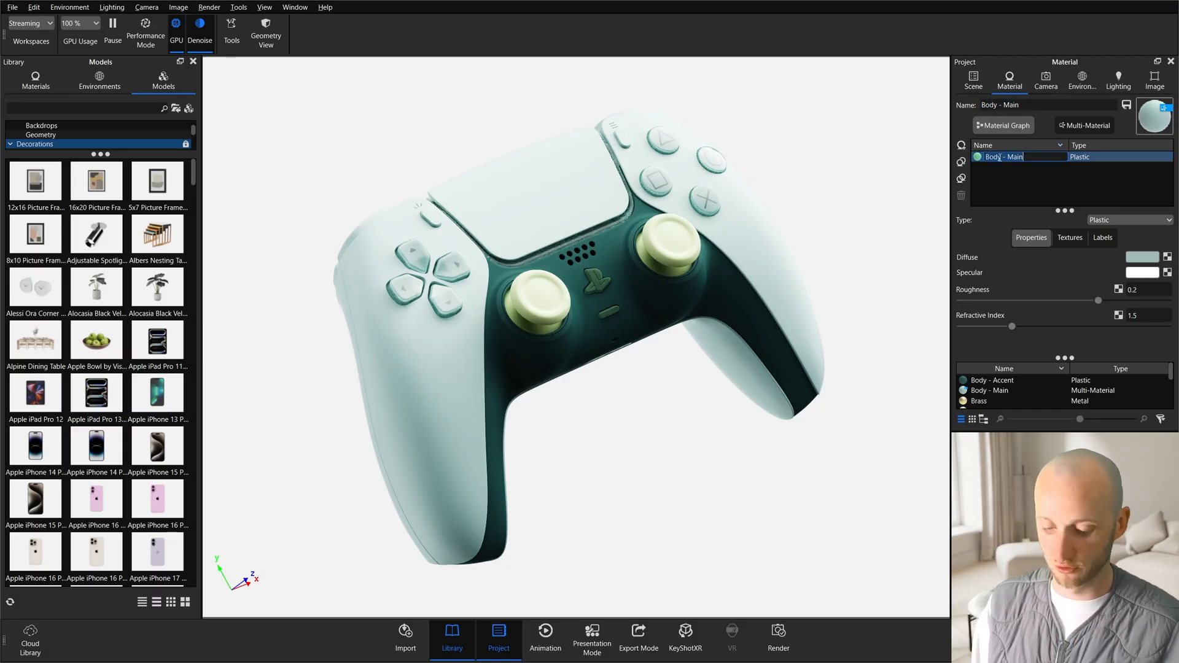
text(Blue)
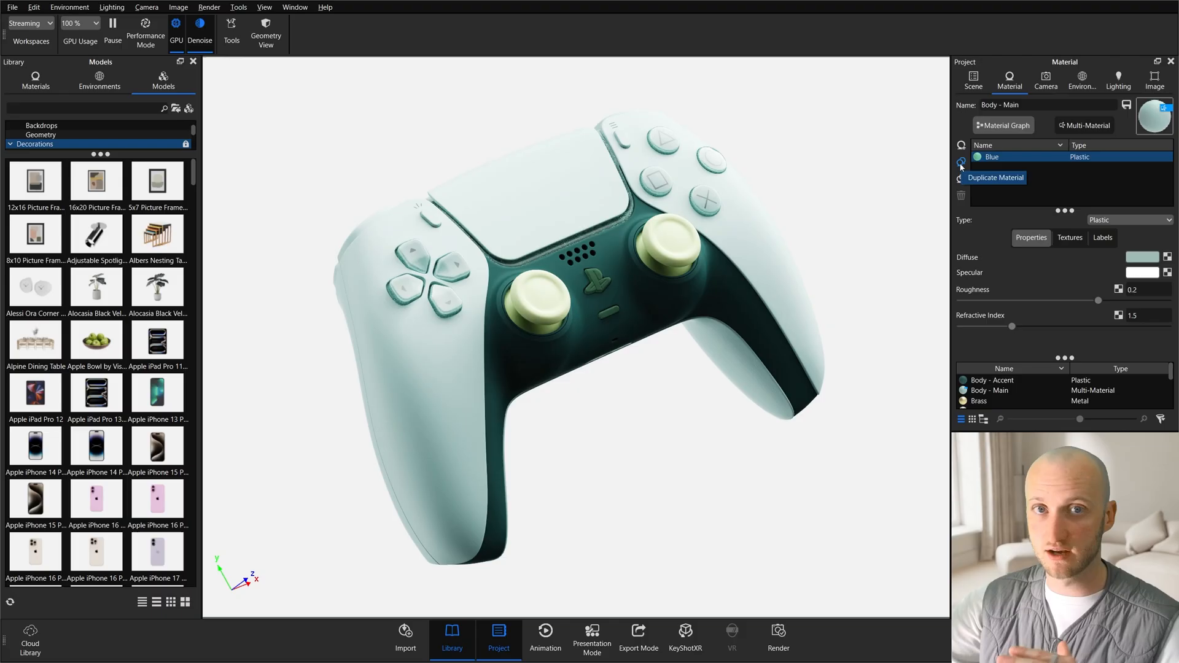
mouse_move(961, 178)
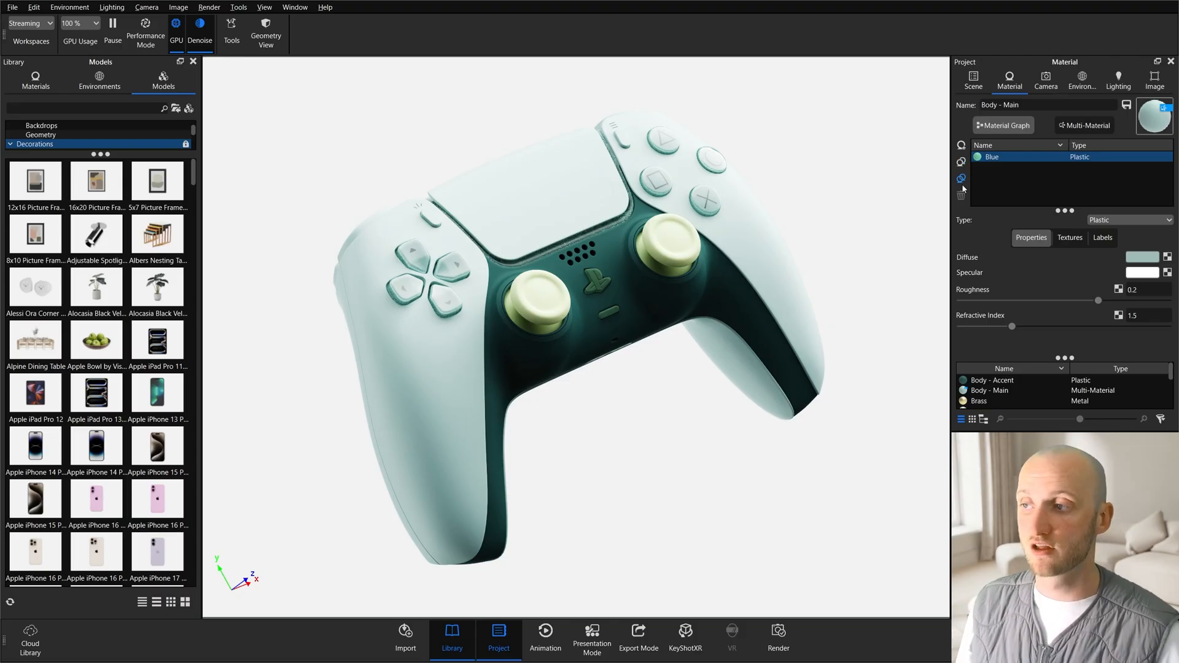
mouse_move(961, 178)
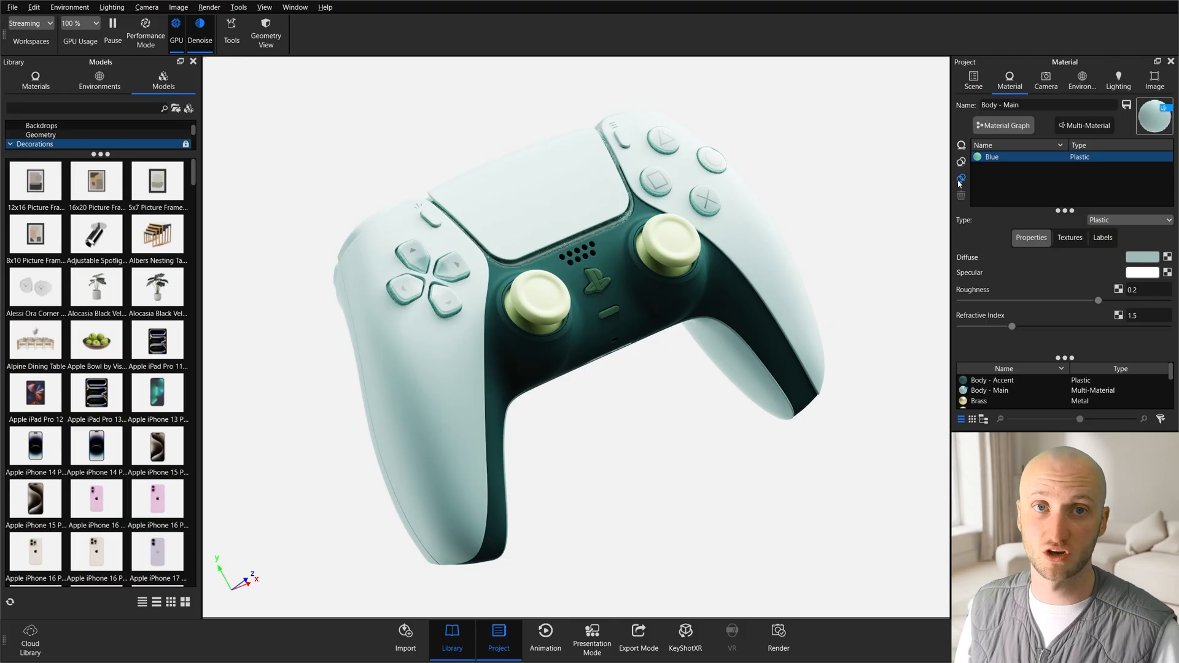
mouse_move(961, 178)
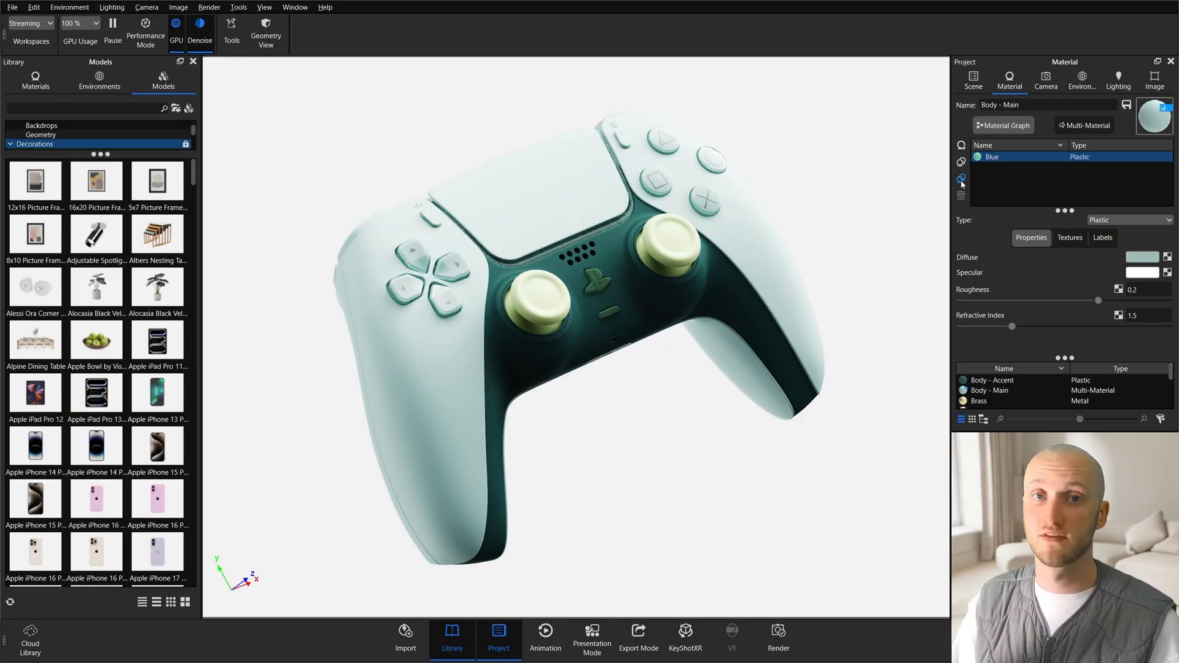
mouse_move(1036, 191)
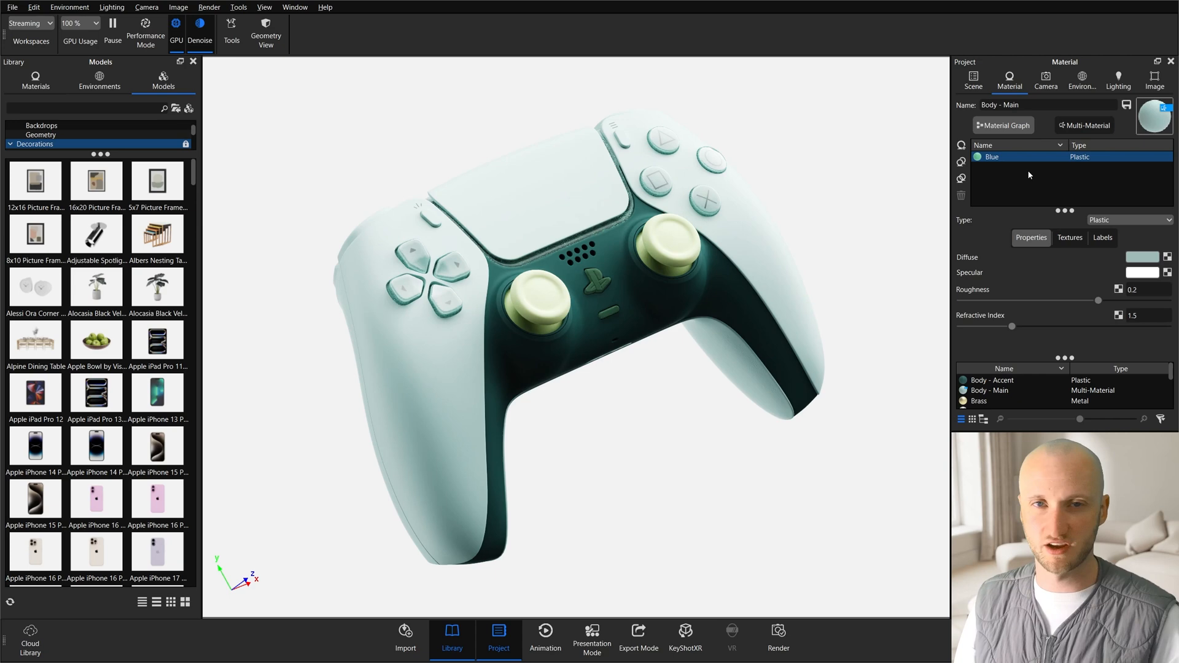
mouse_move(1062, 188)
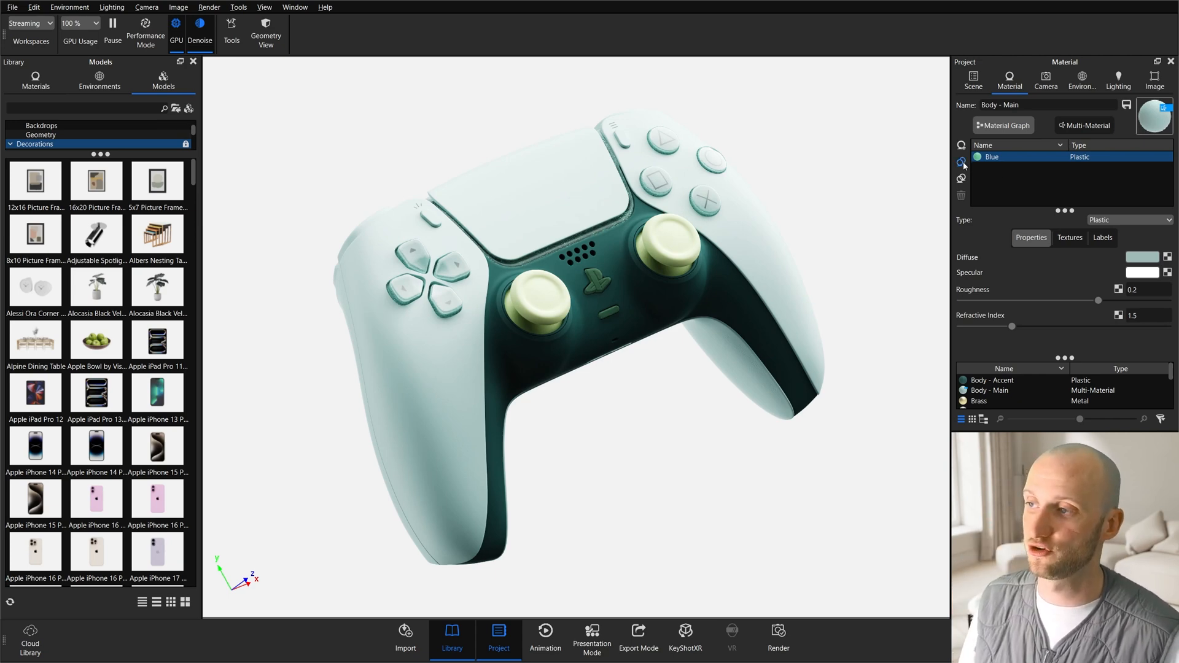
Duplicate the Blue sub-material into a red-diffuse Red variant and make it the active body material.
click(960, 162)
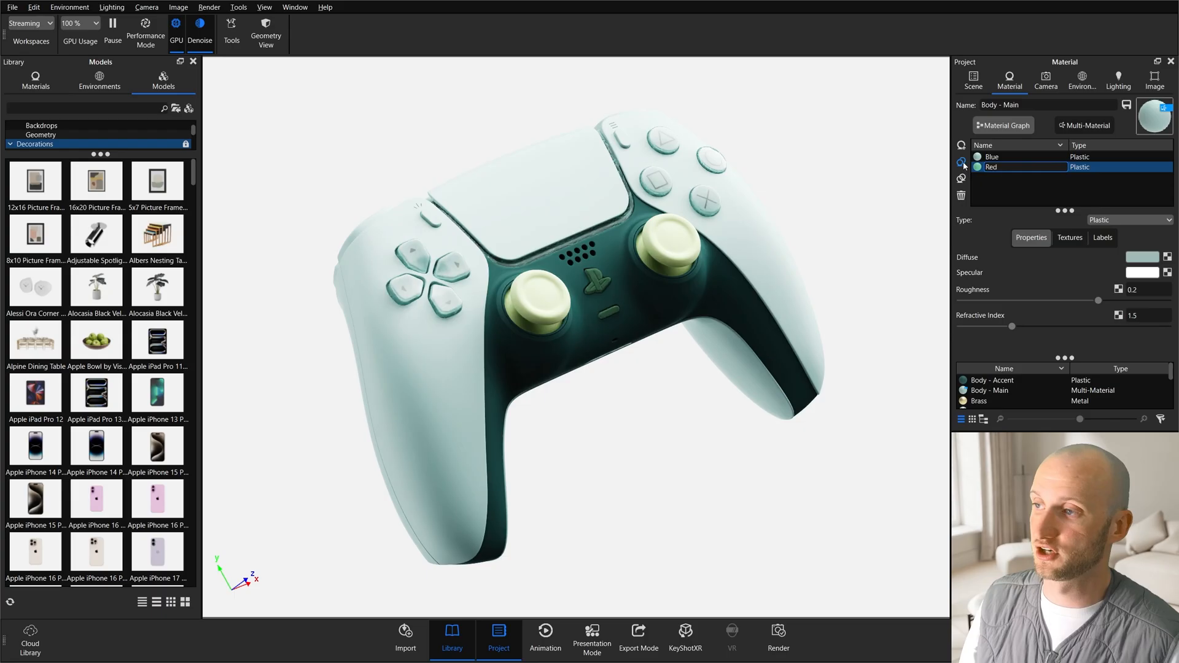
click(1142, 256)
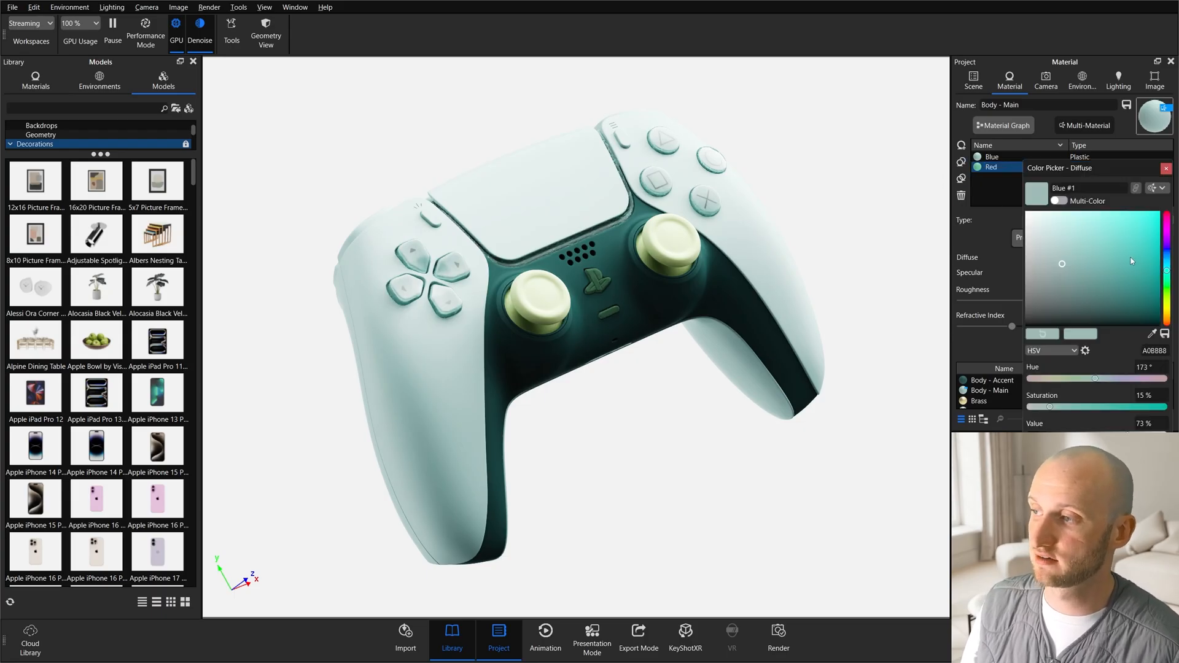
click(1156, 218)
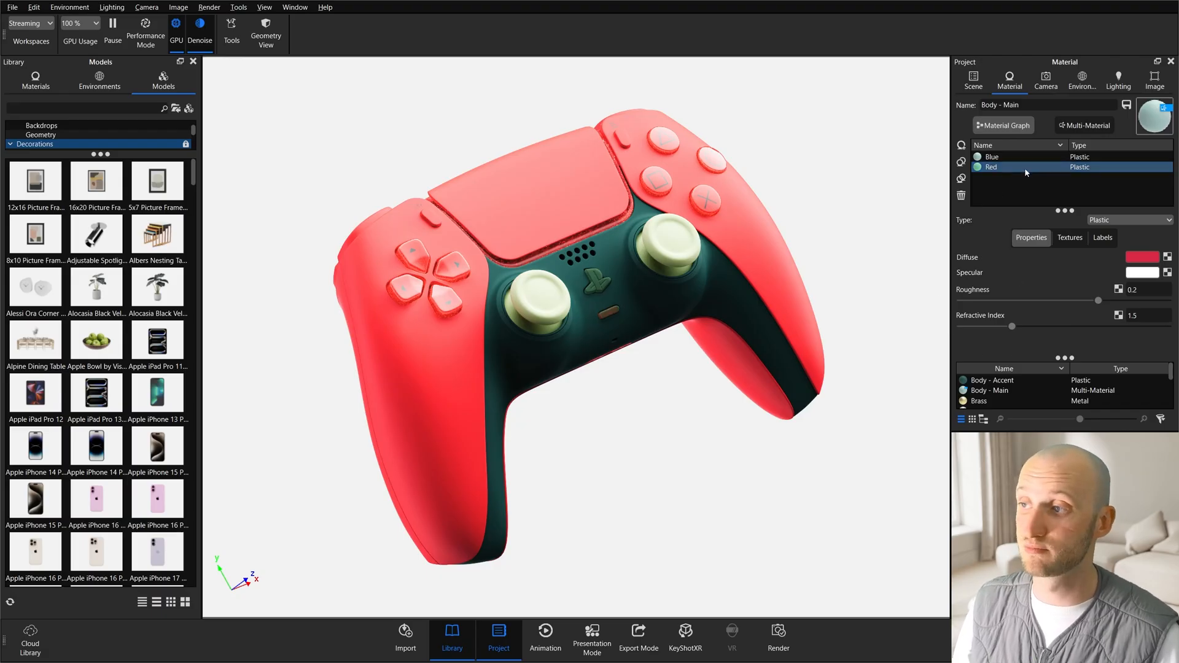
click(992, 157)
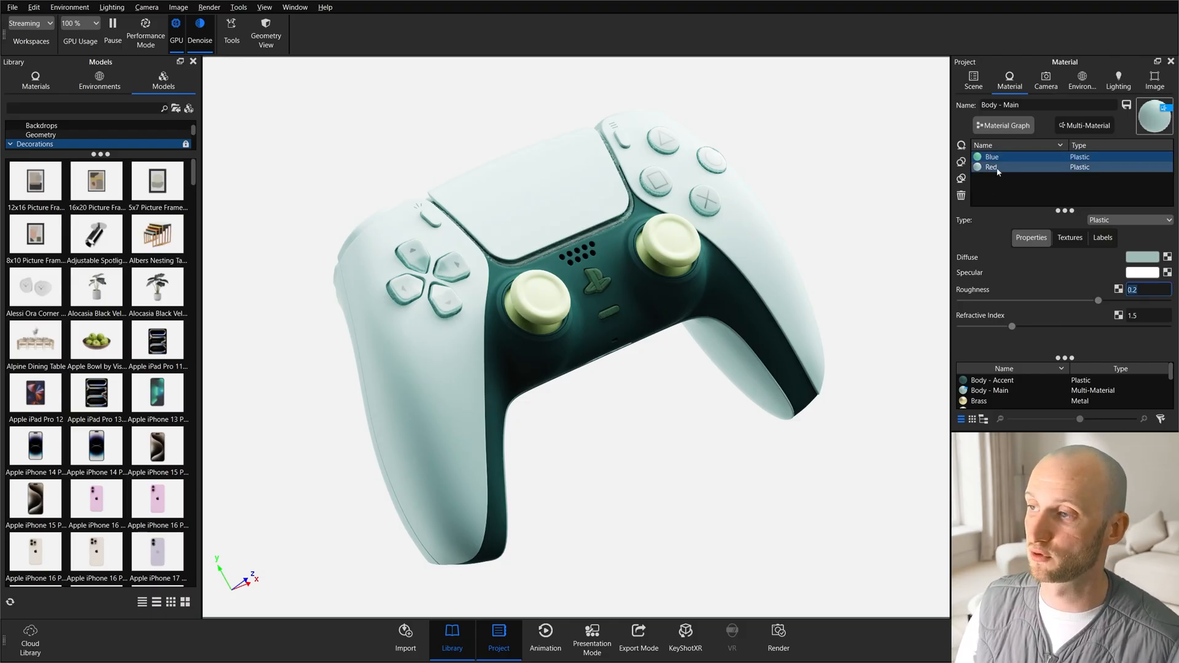
click(991, 167)
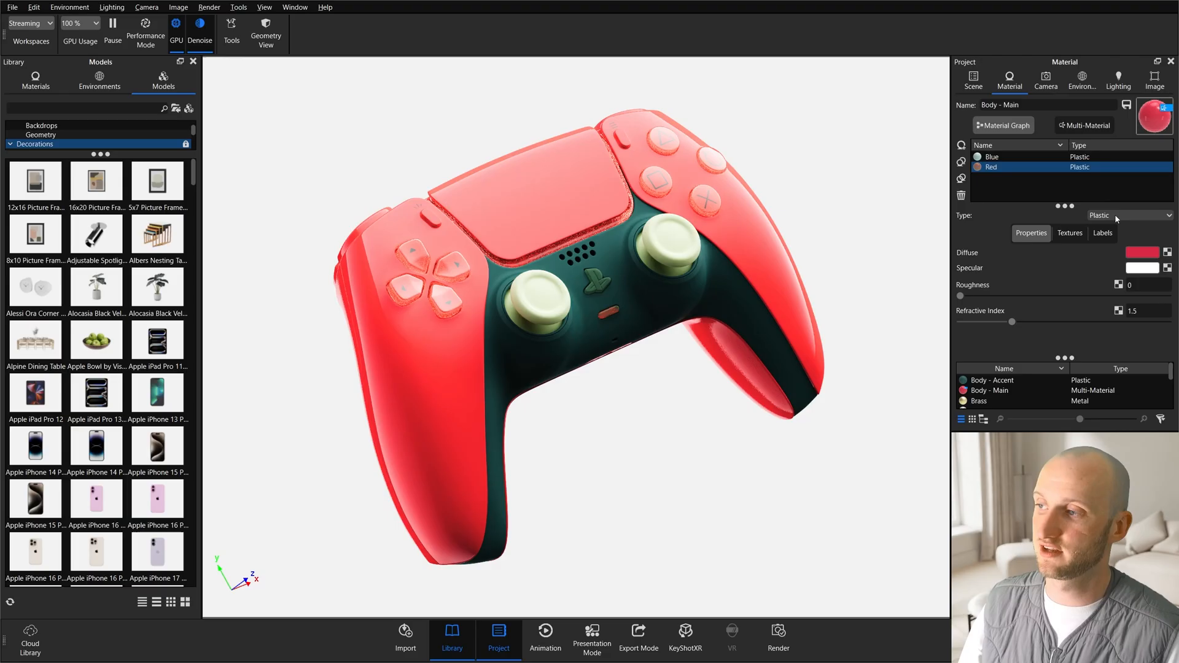
click(1128, 216)
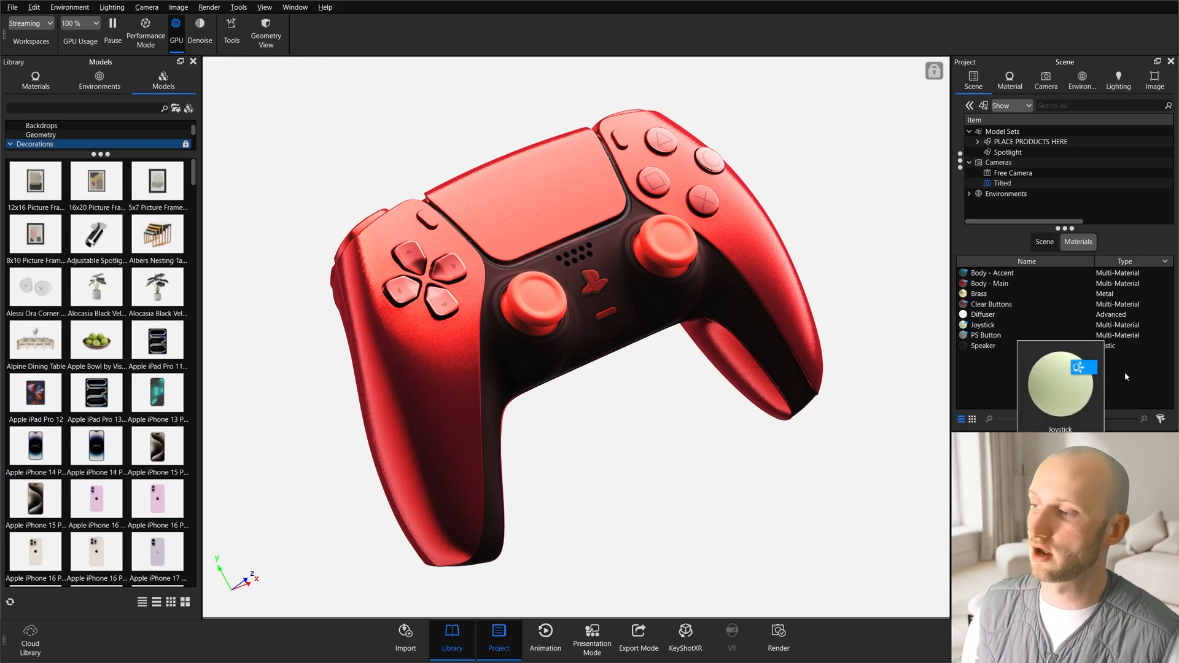
Select the Joystick, Body - Main and Body - Accent entries in the scene materials list.
click(982, 324)
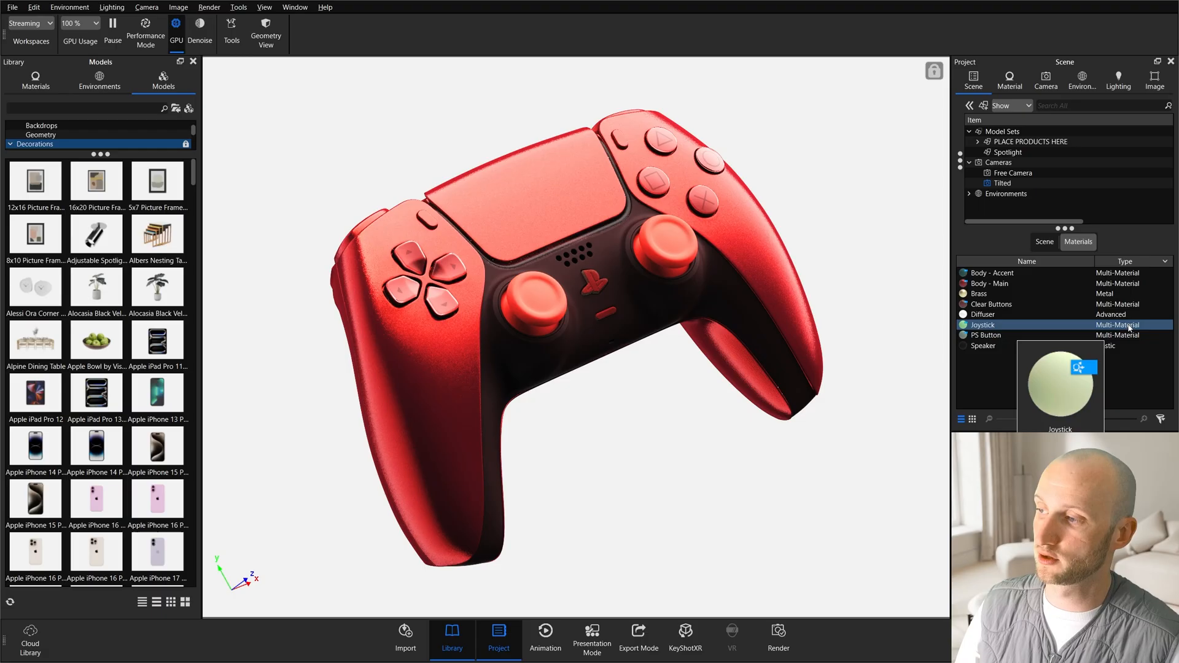
click(993, 284)
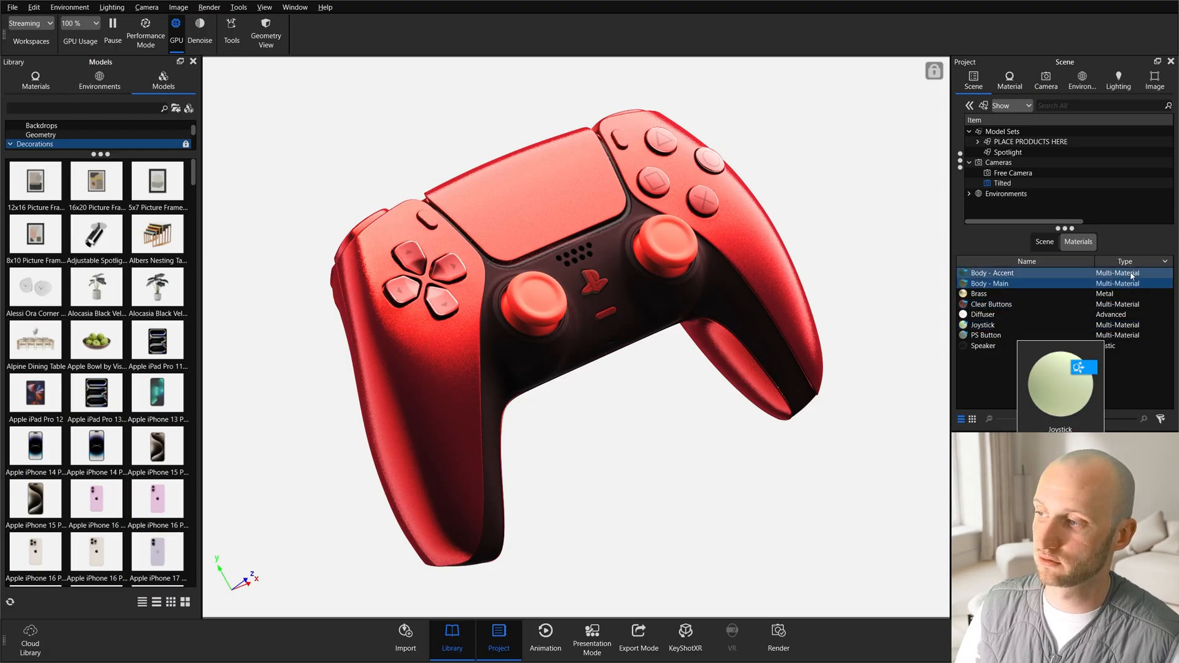
click(990, 284)
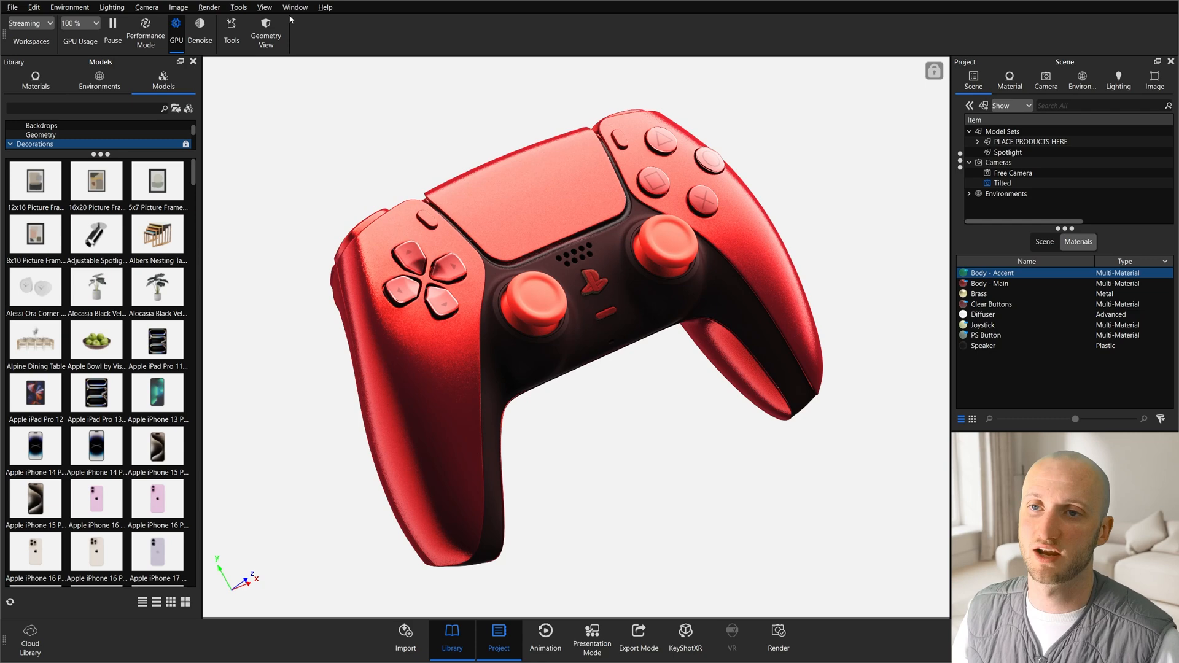
Open the Studios window from the Window menu.
click(295, 6)
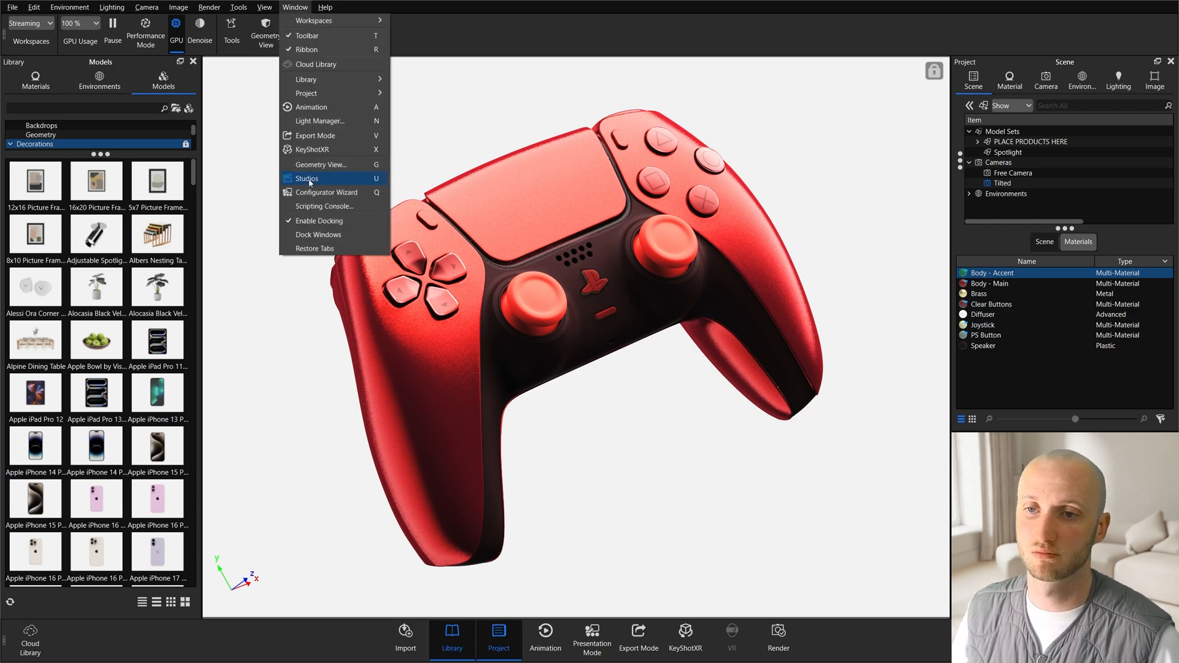
click(307, 178)
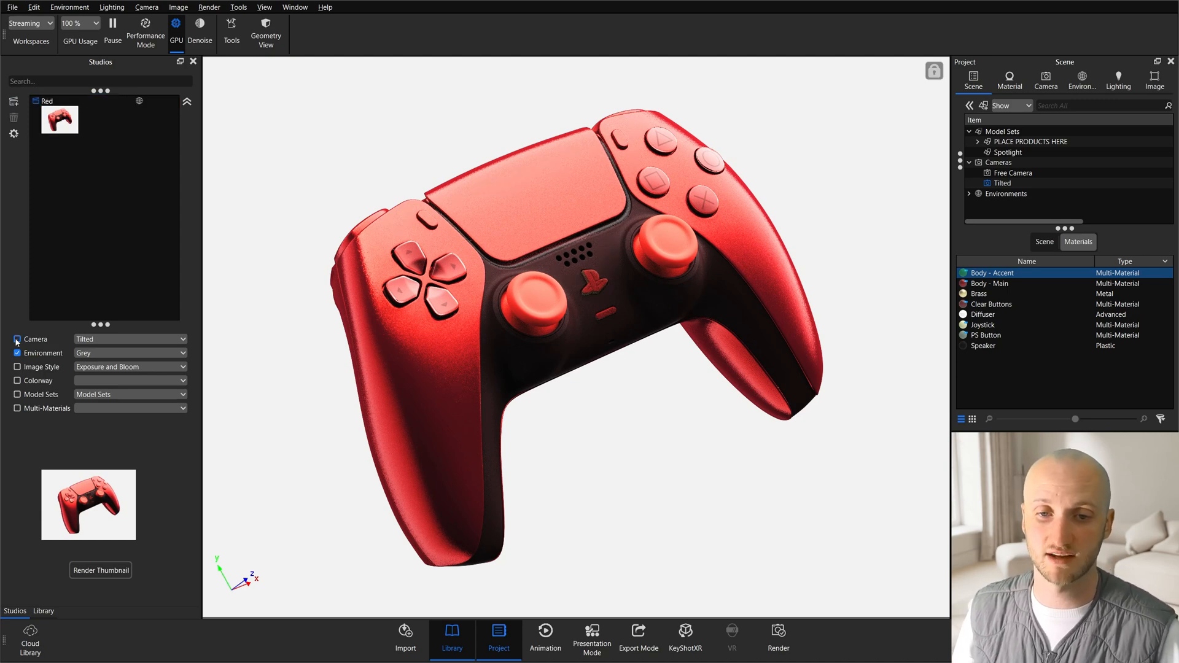
Exclude the camera from the Red studio and duplicate the studio.
click(17, 339)
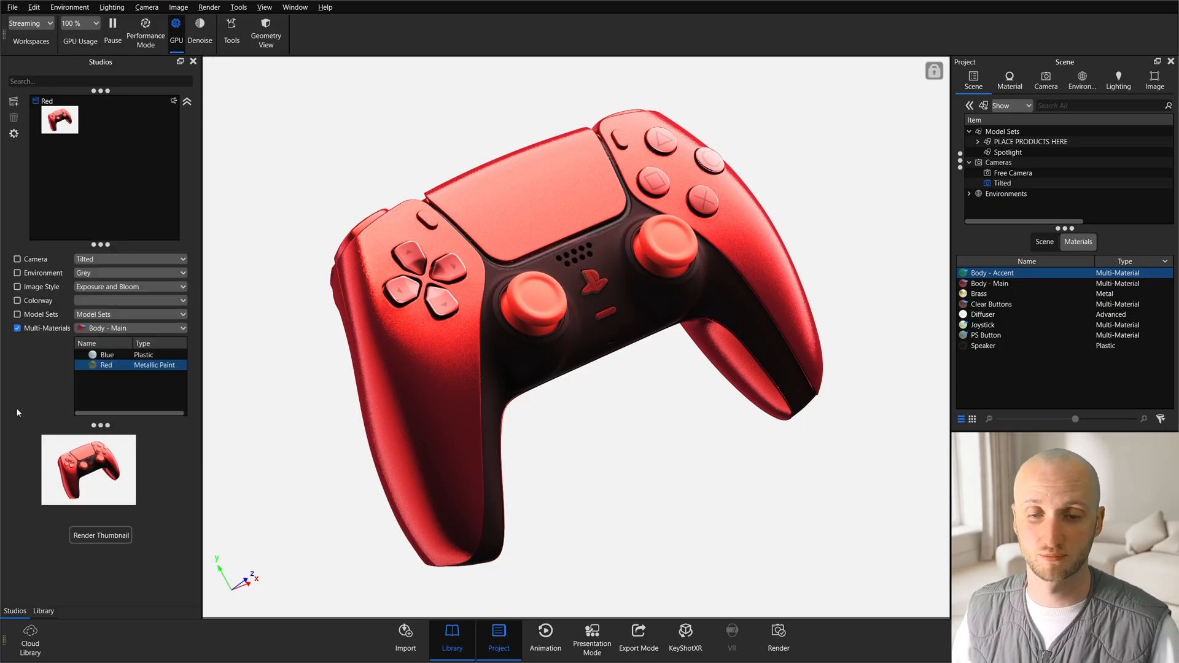
click(129, 328)
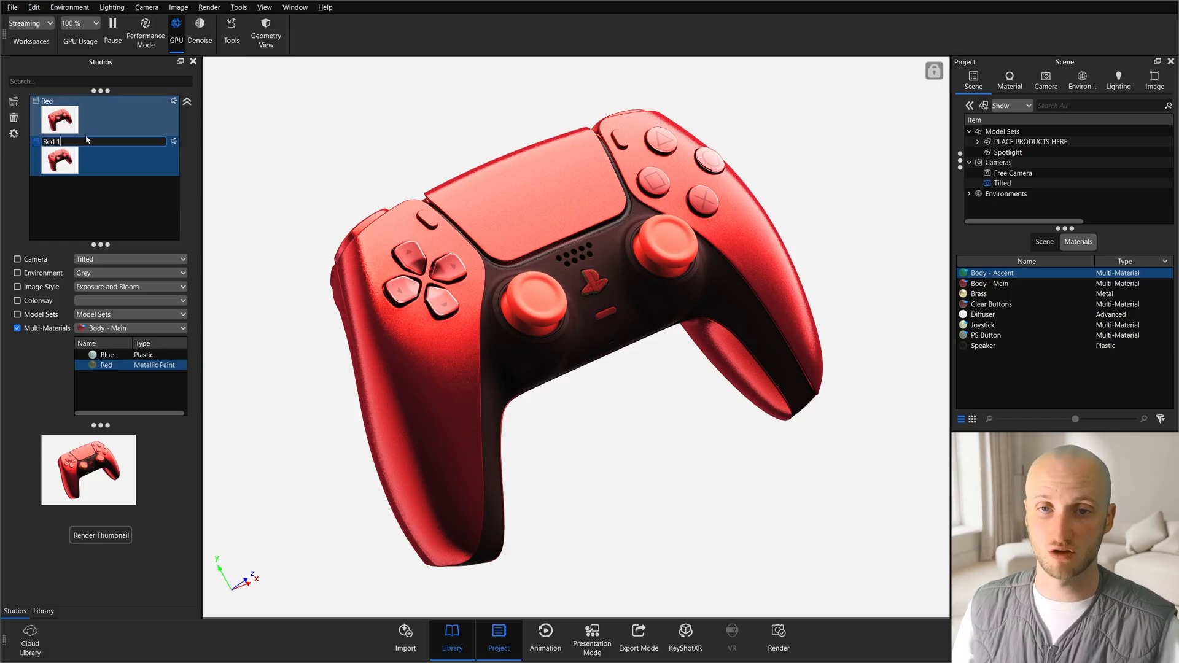
Rename the copy Blue, set Body - Main and Joystick to Blue, and render its thumbnail.
text(Blue)
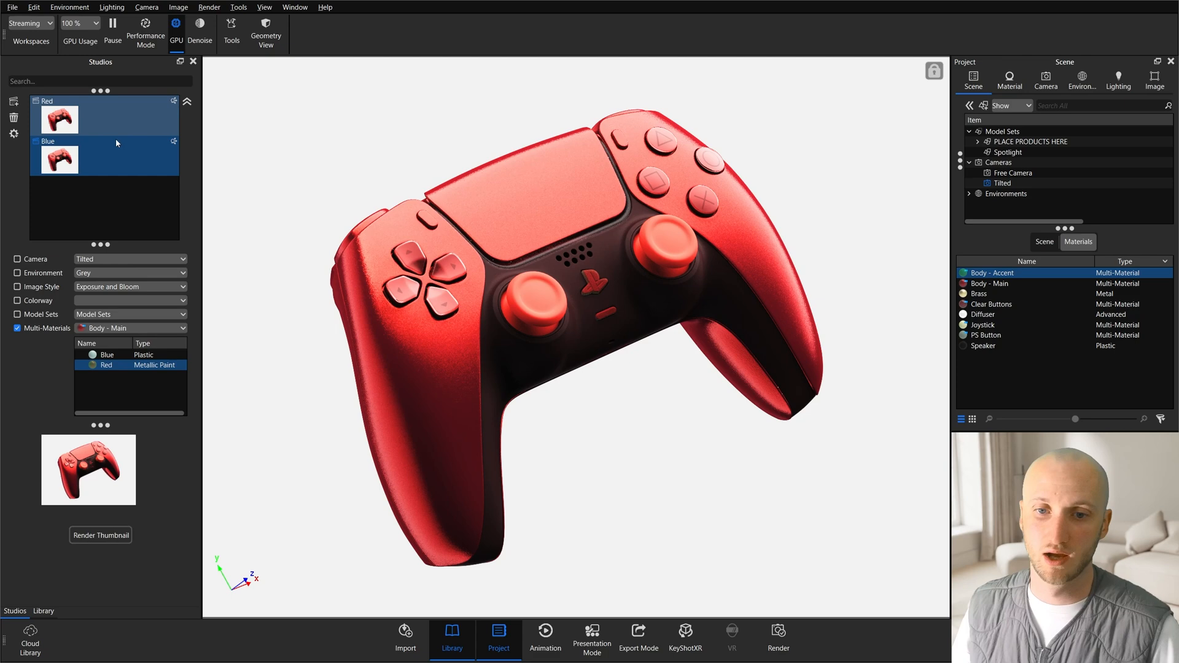
click(59, 158)
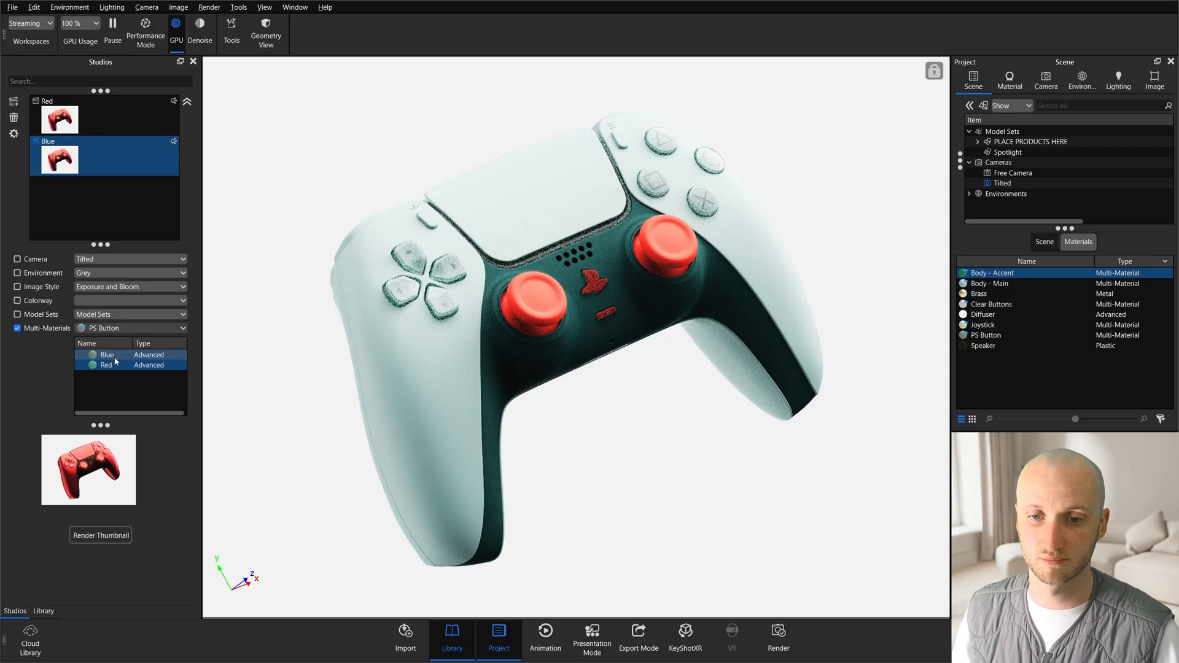
click(130, 328)
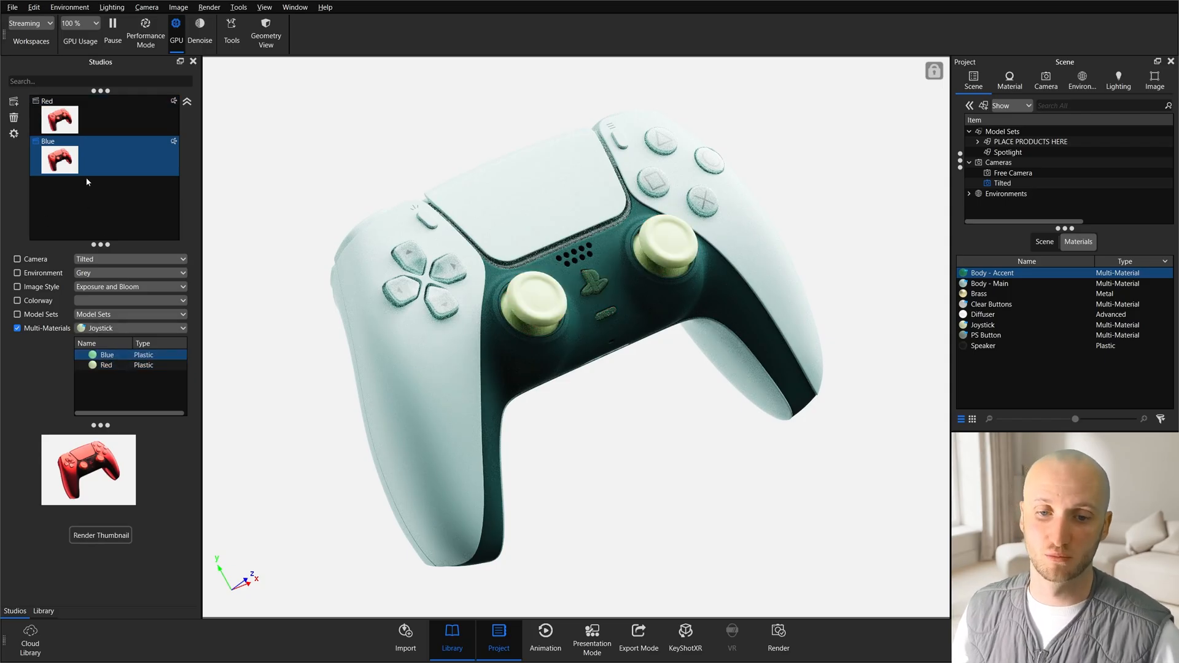
click(100, 535)
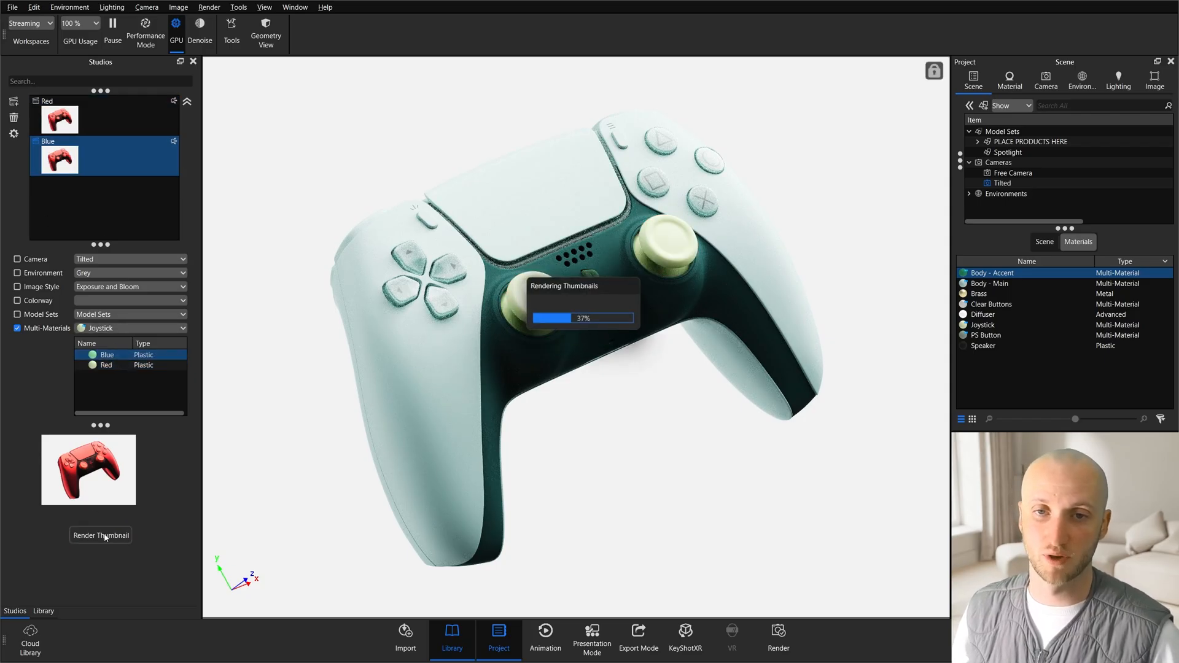
click(100, 535)
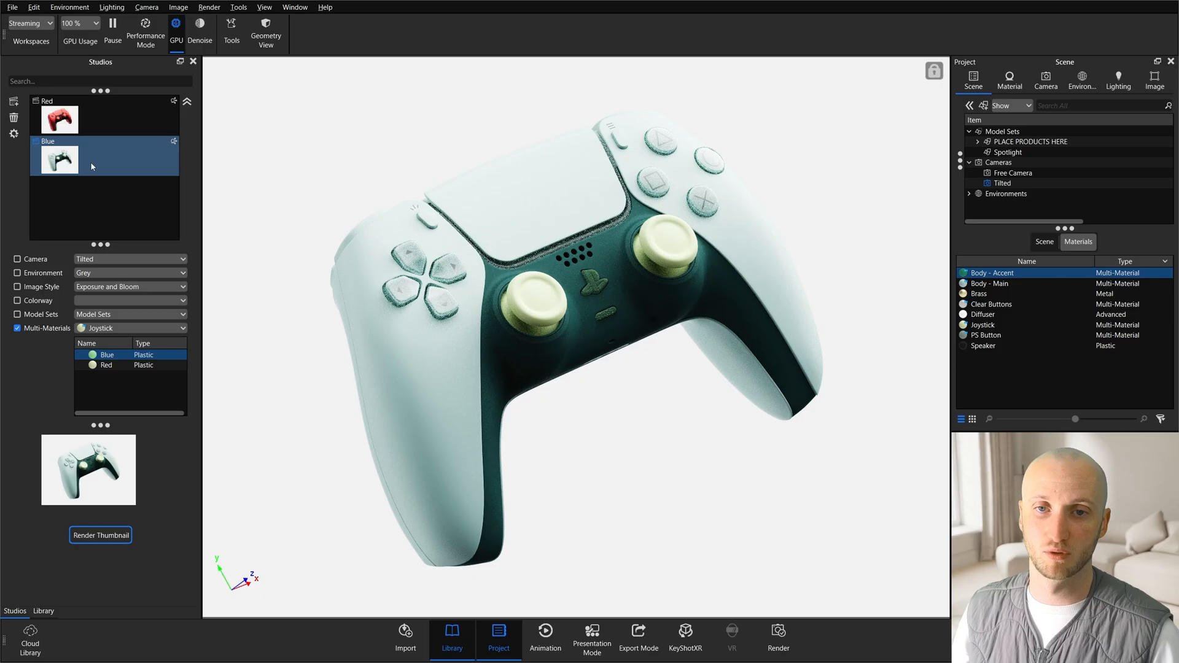
click(59, 119)
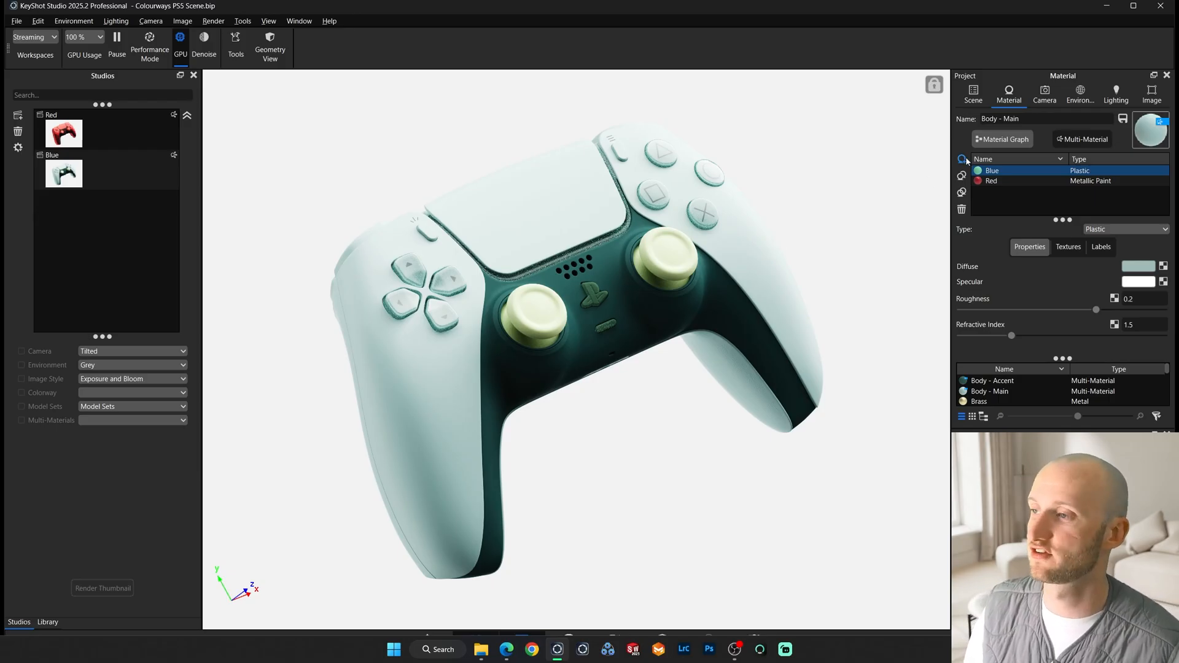
click(1001, 139)
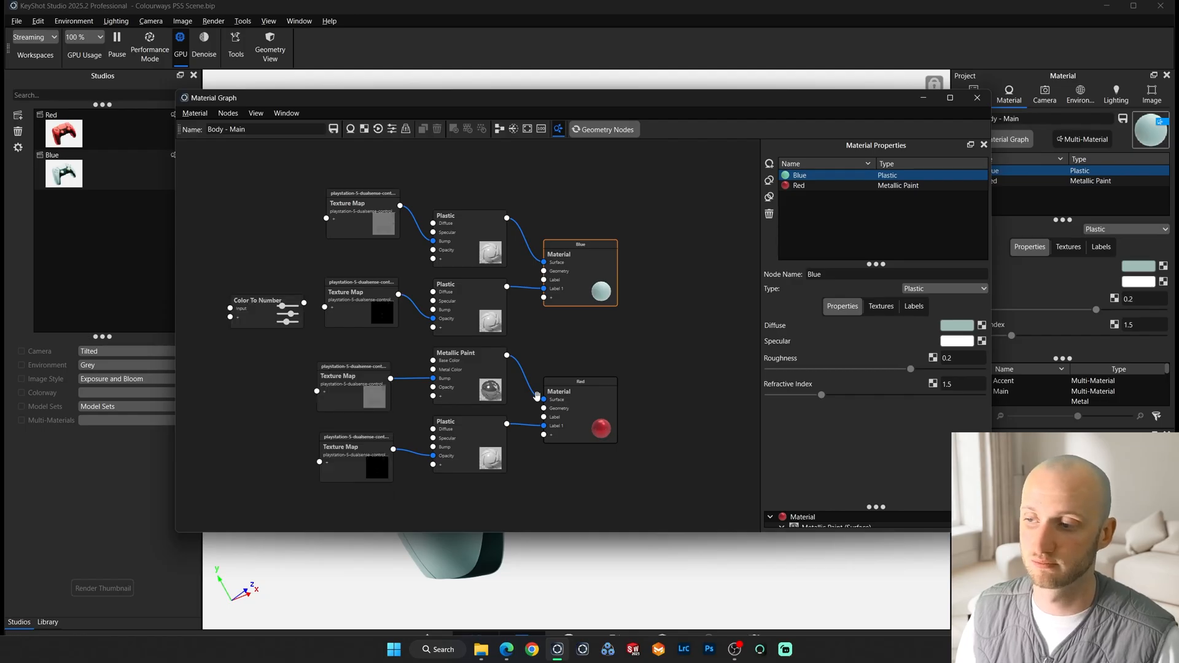
click(266, 310)
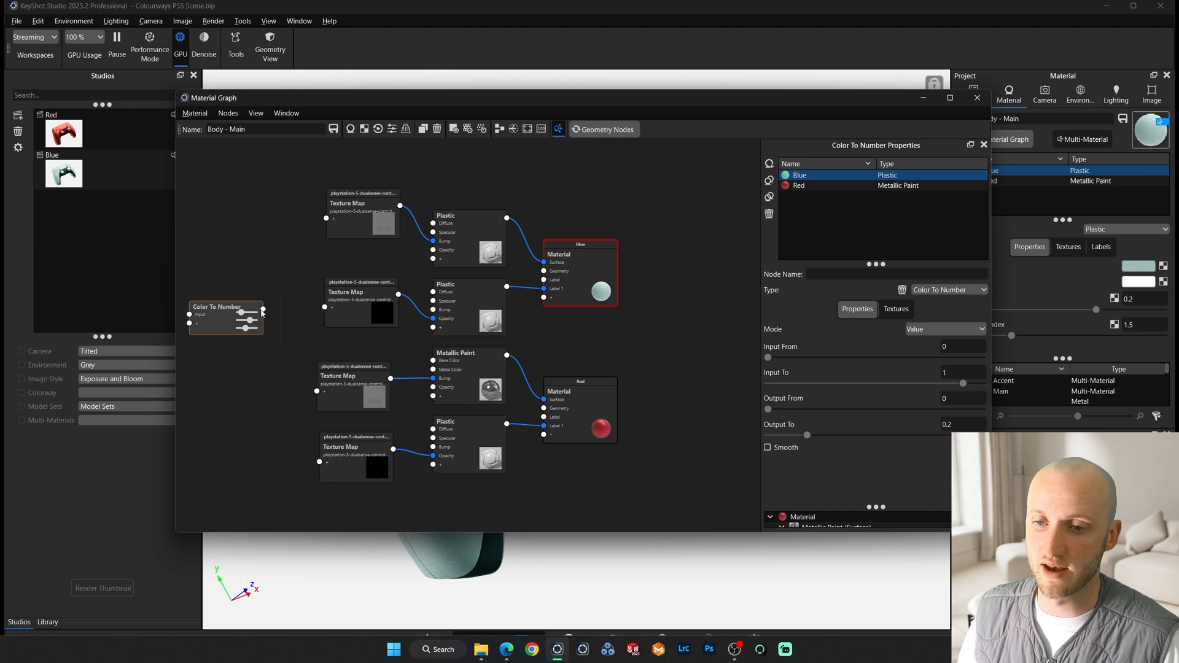
drag(264, 309, 435, 287)
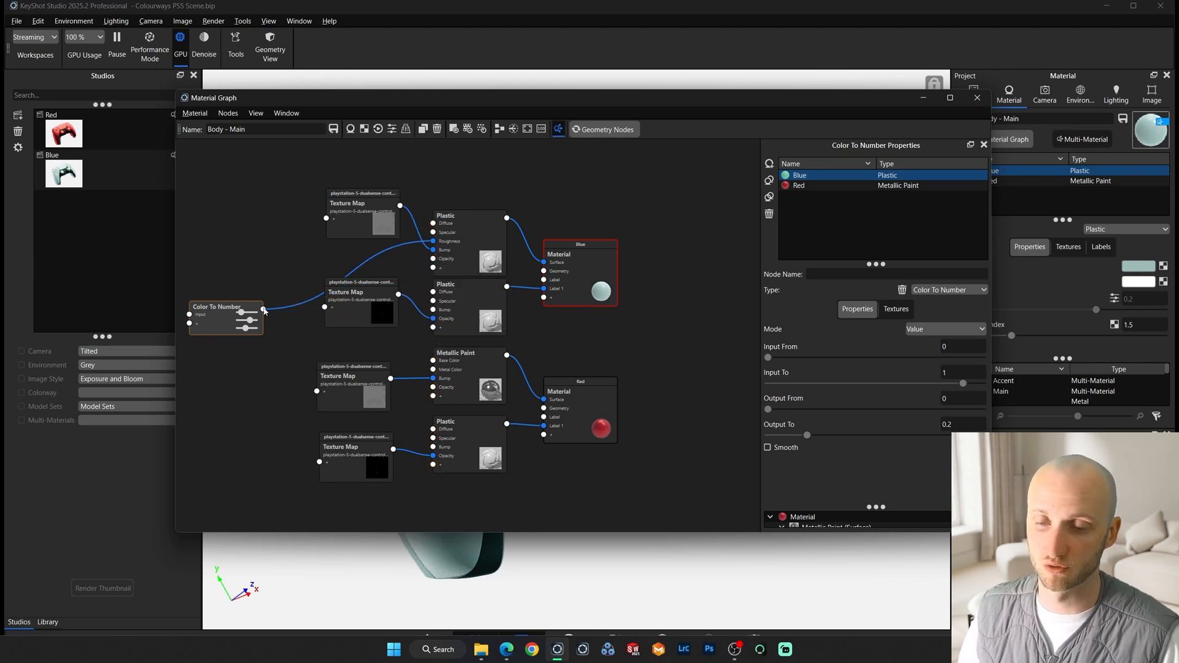
drag(264, 308, 432, 393)
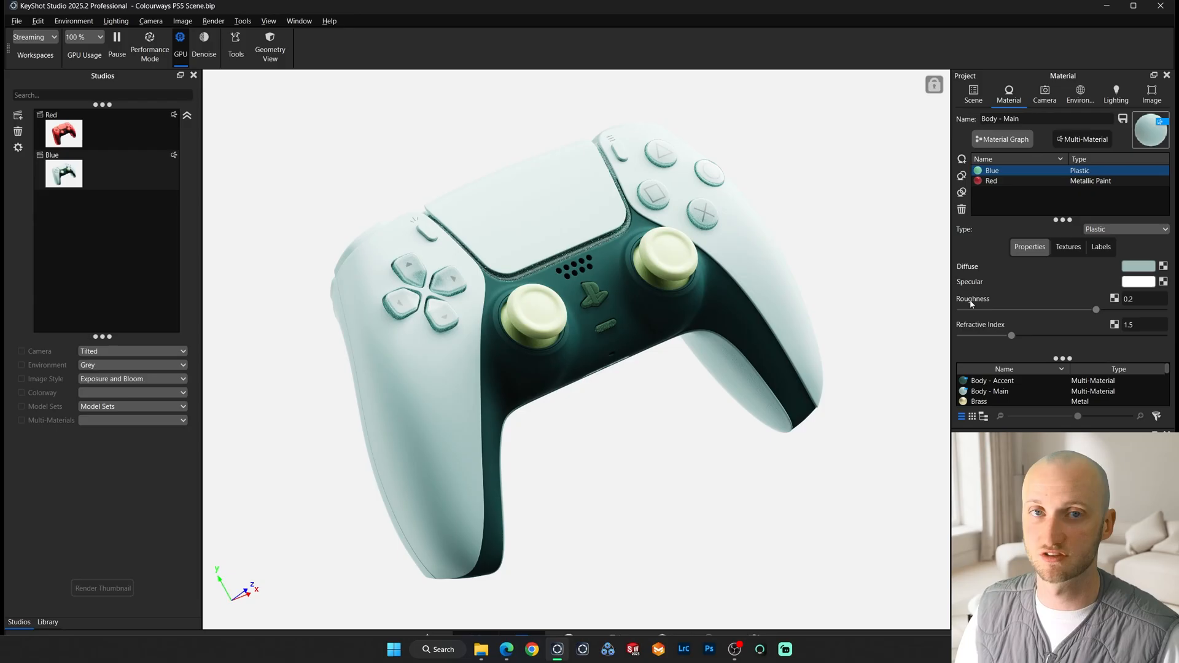
Select the Red multi-material variant and raise its metal roughness from 0.05 to about 0.057.
click(1022, 180)
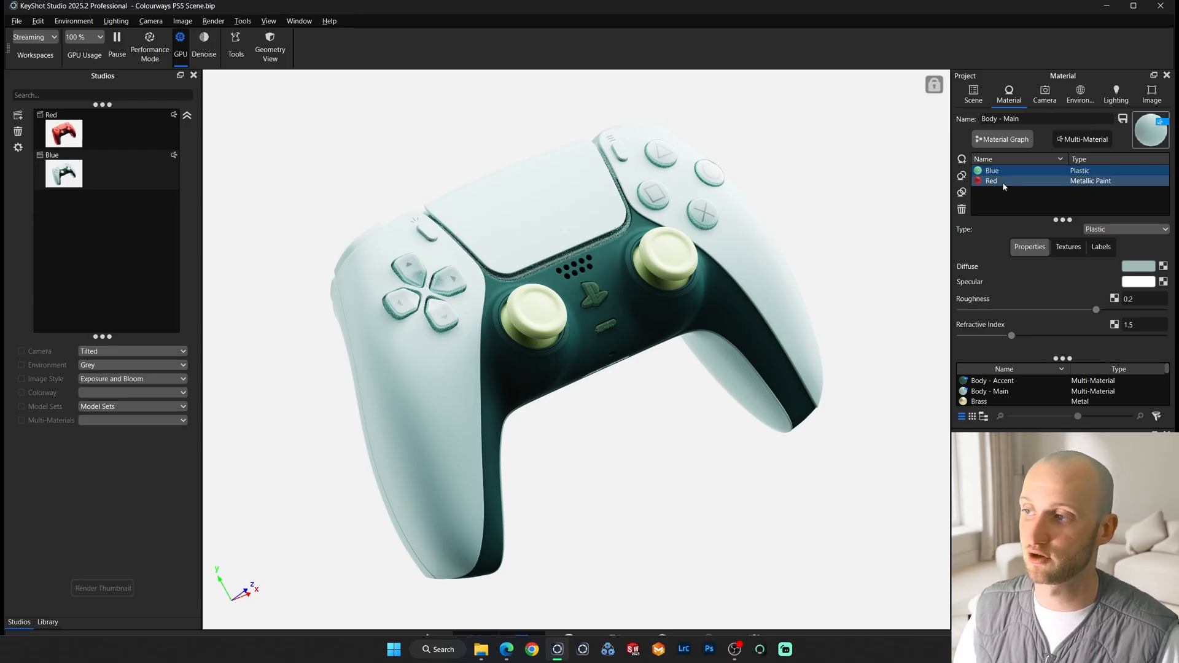
click(992, 180)
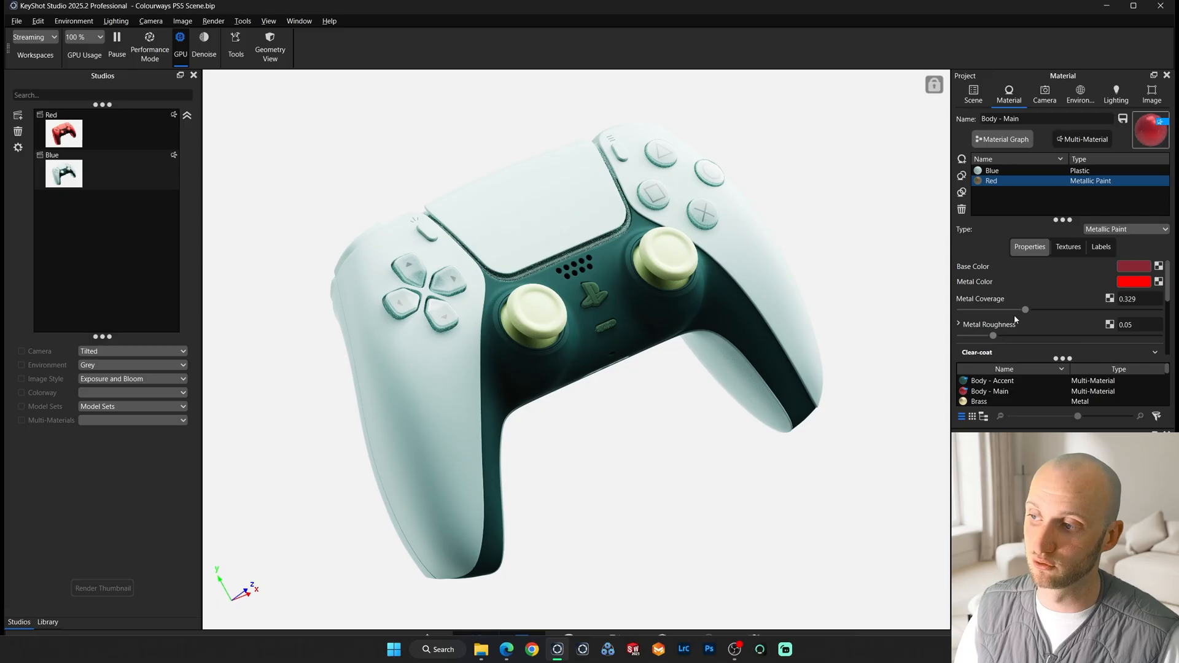
mouse_move(1015, 328)
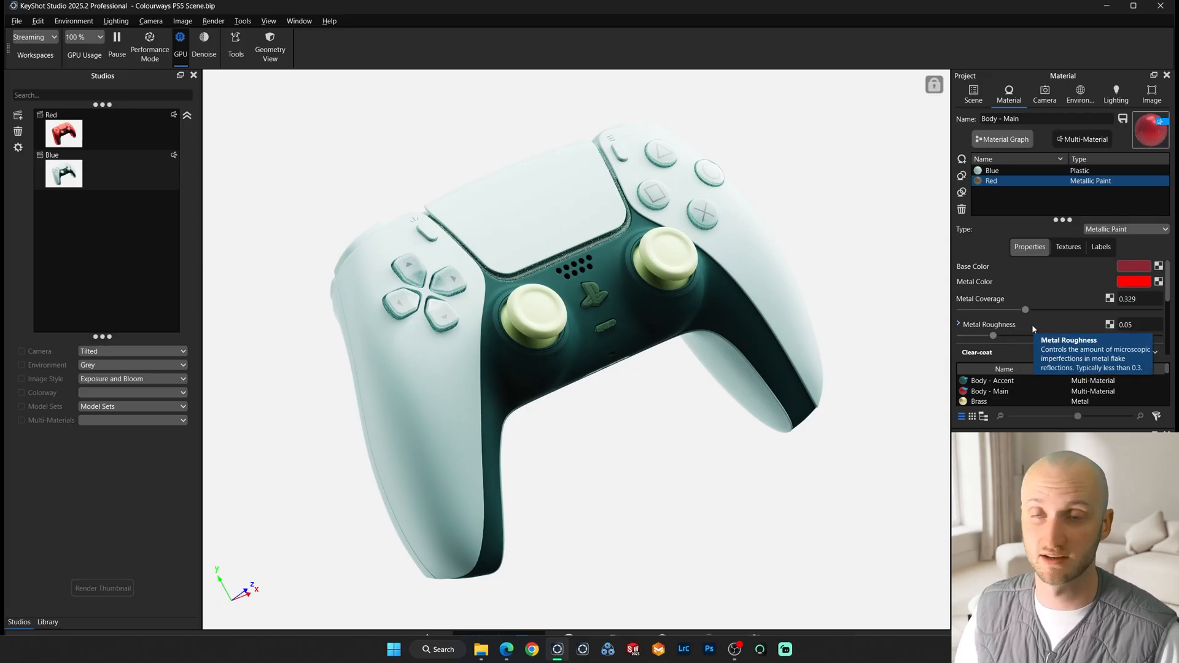
drag(994, 335, 998, 336)
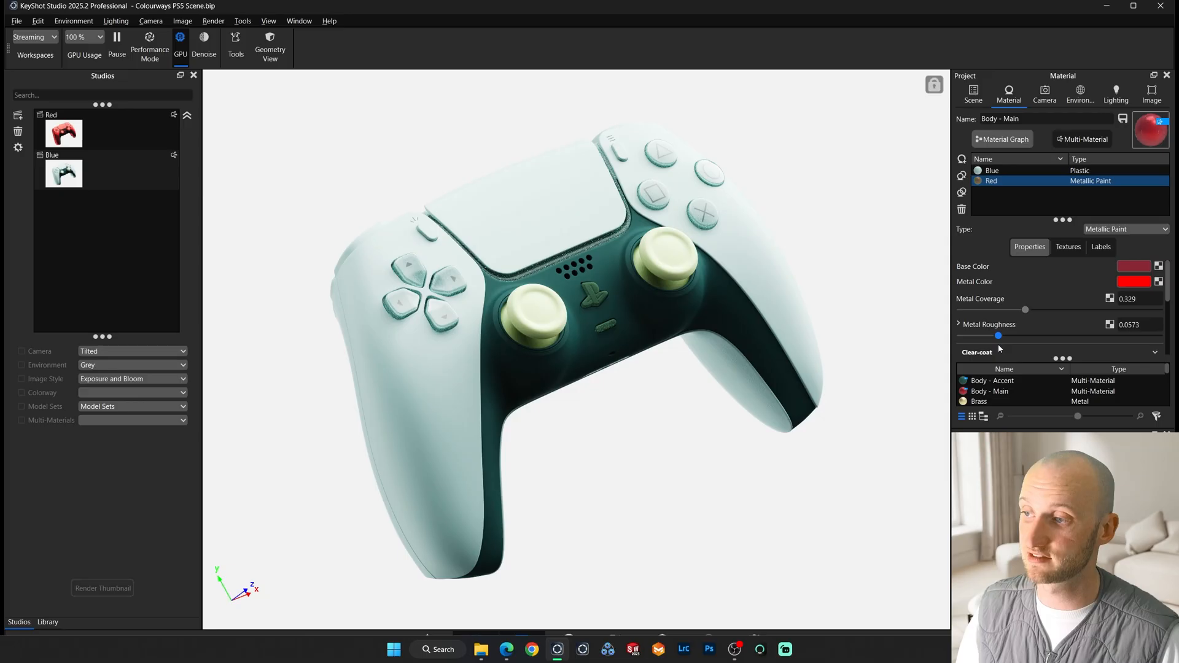